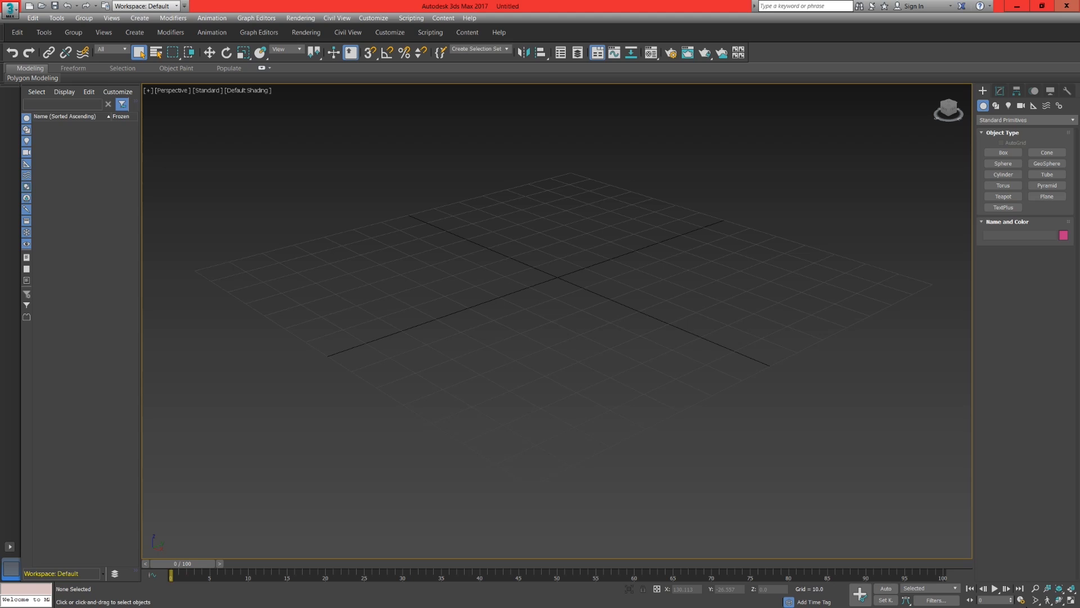
{"action": "mouse_move", "coordinate": [1026, 603]}
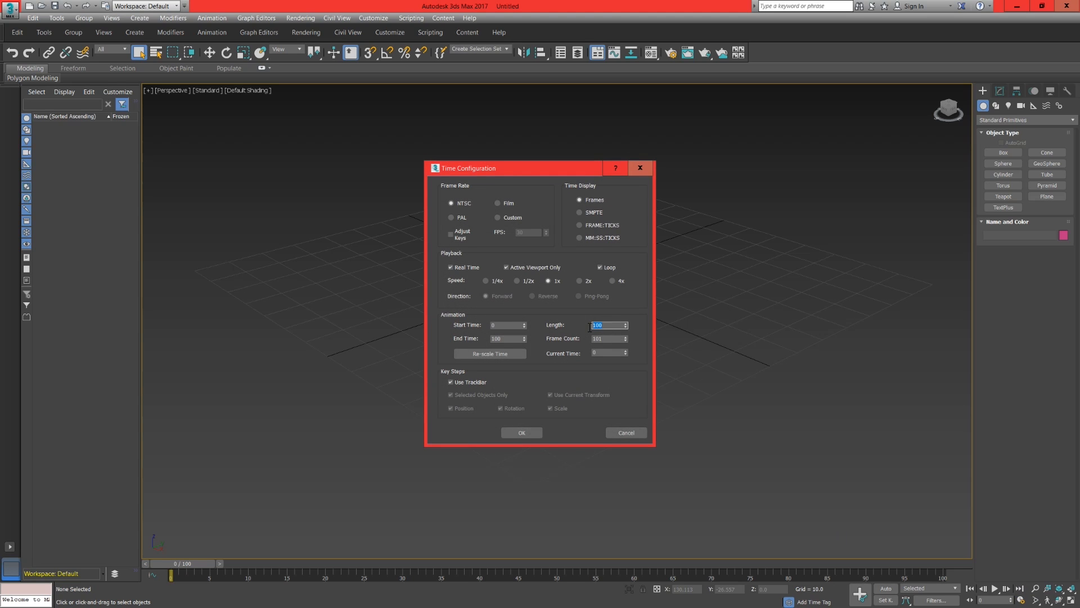
Set the animation Length to 900 frames so the timeline runs 0 to 900
{"action": "type", "text": "900"}
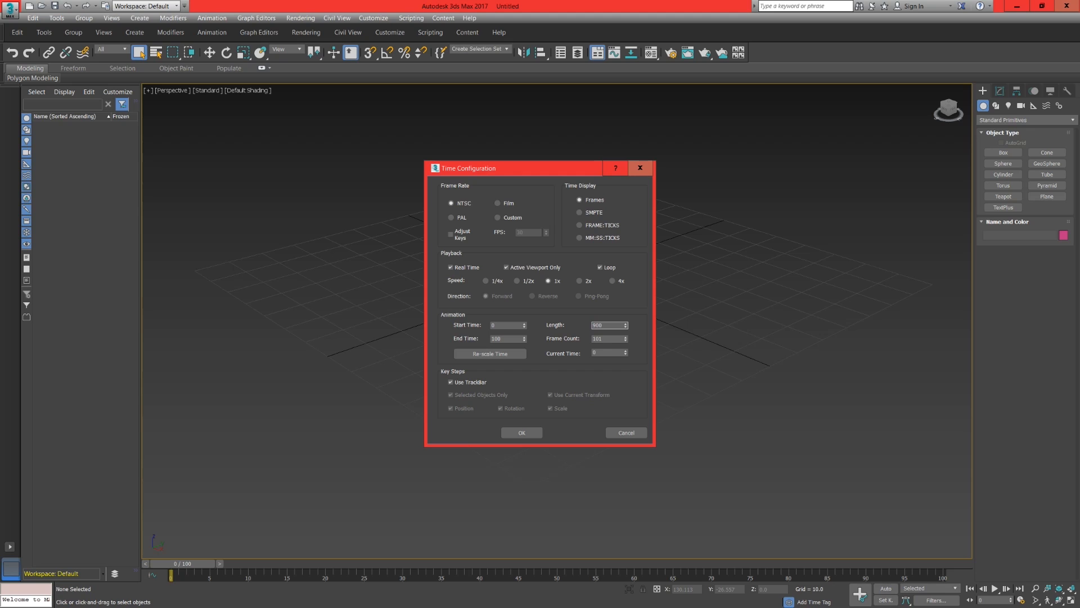
{"action": "left_click", "coordinate": [521, 433]}
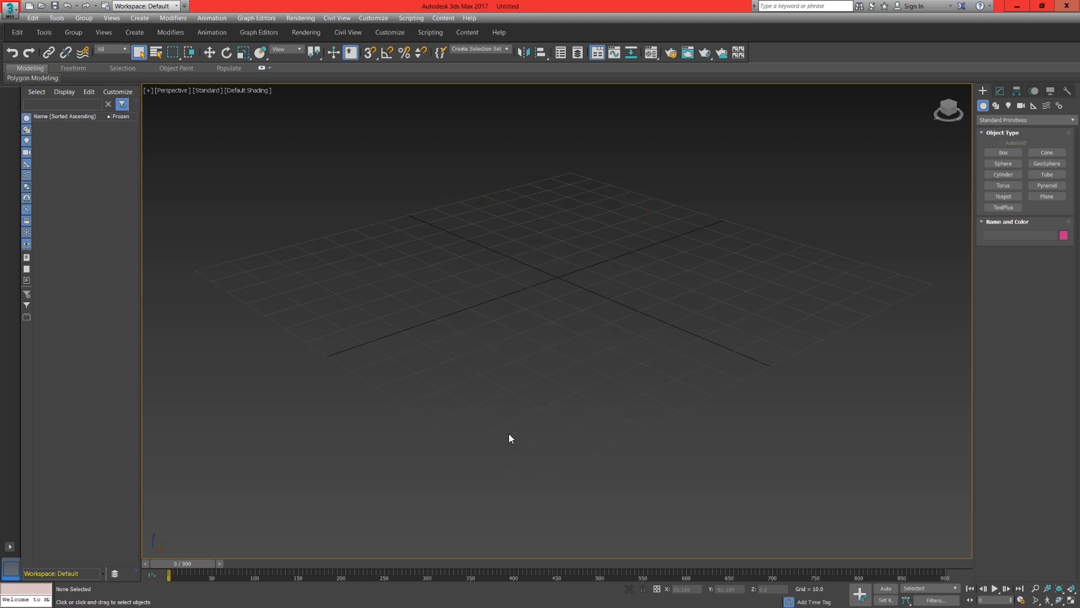
{"action": "mouse_move", "coordinate": [947, 260]}
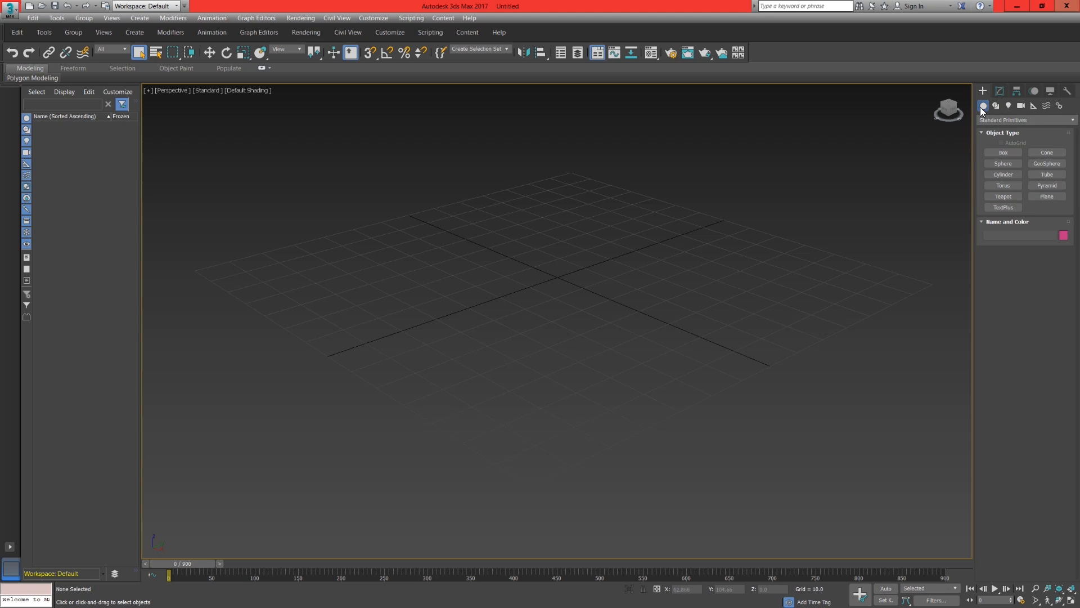
Draw Plane001 across the whole grid with 30 length and width segments
{"action": "left_click", "coordinate": [1047, 196]}
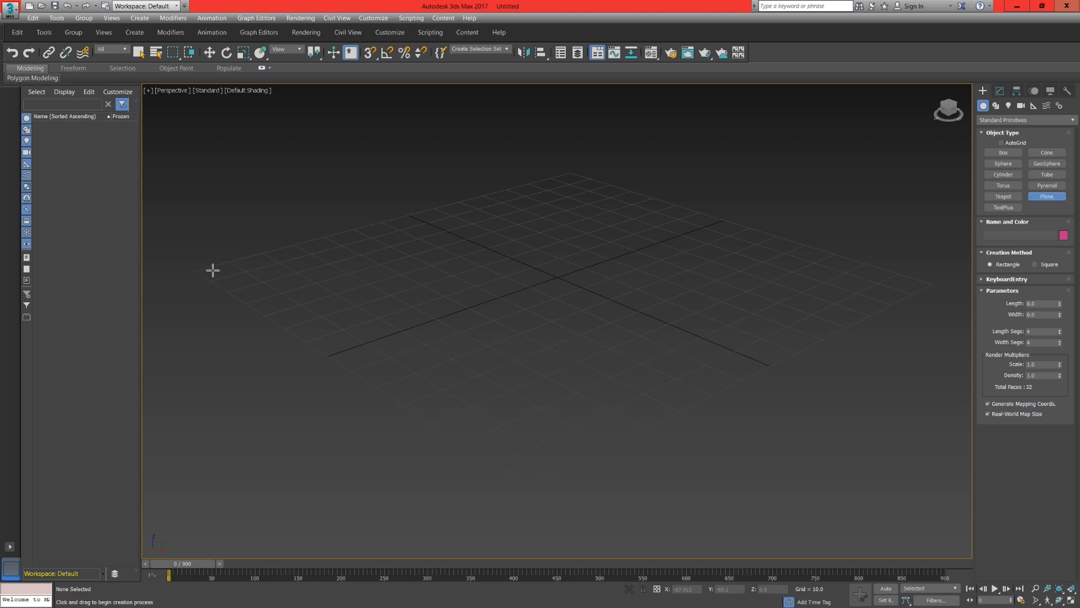
{"action": "left_click_drag", "start_coordinate": [212, 270], "coordinate": [343, 292]}
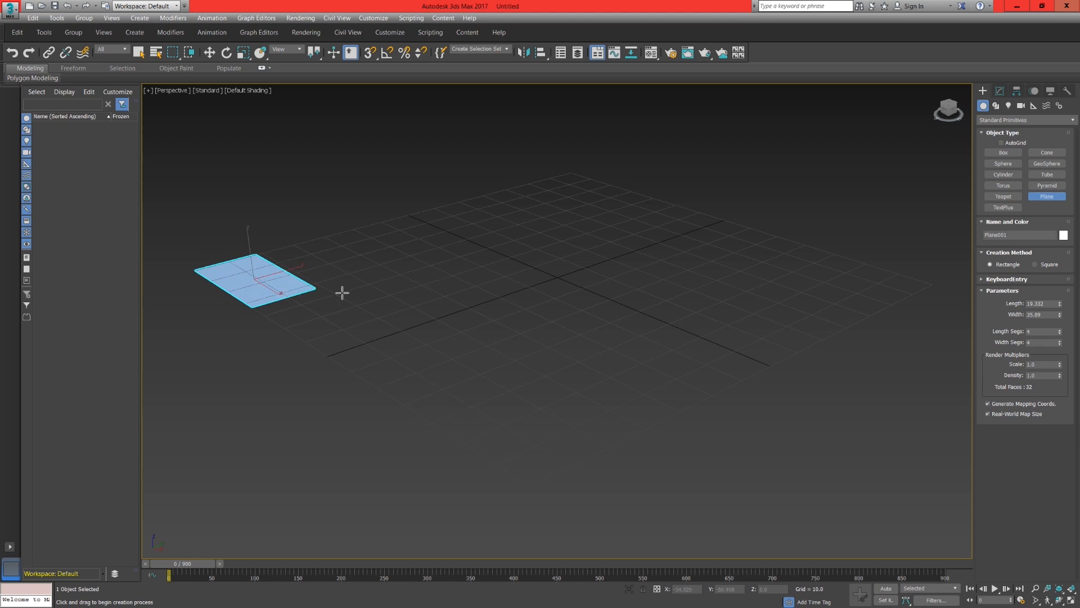
{"action": "left_click_drag", "start_coordinate": [343, 292], "coordinate": [932, 285]}
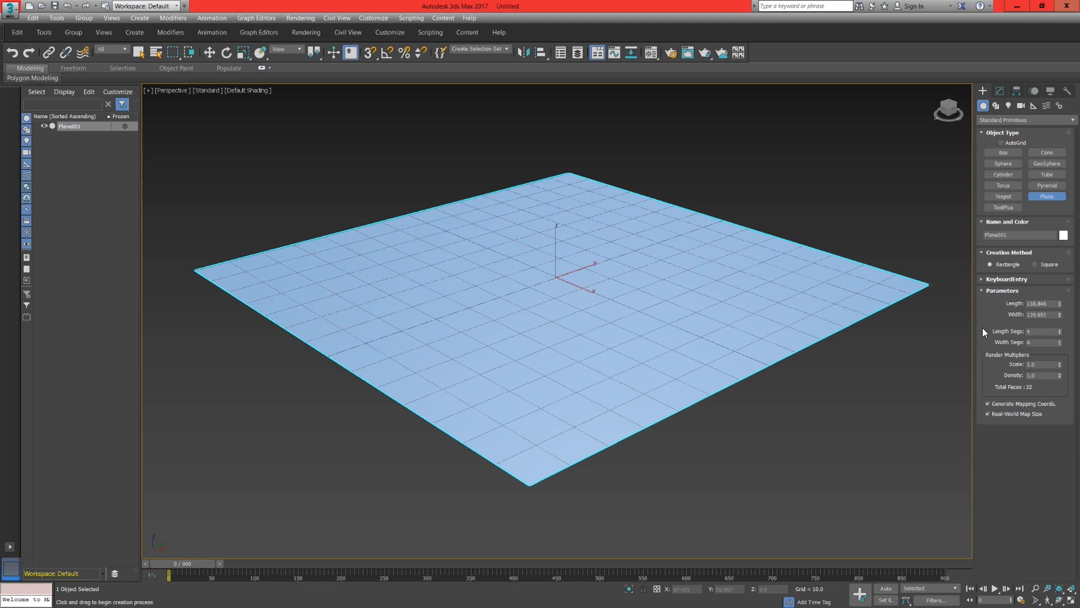
{"action": "type", "text": "30"}
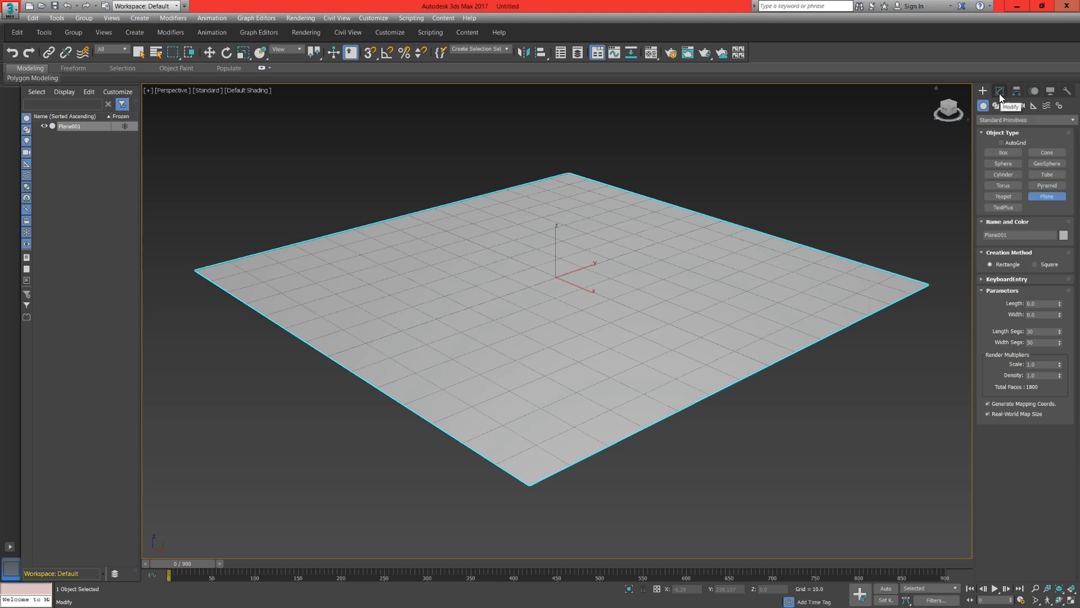
Add a fractal, animated Noise modifier, enable Auto Key, and move to frame 900
{"action": "left_click", "coordinate": [1000, 106]}
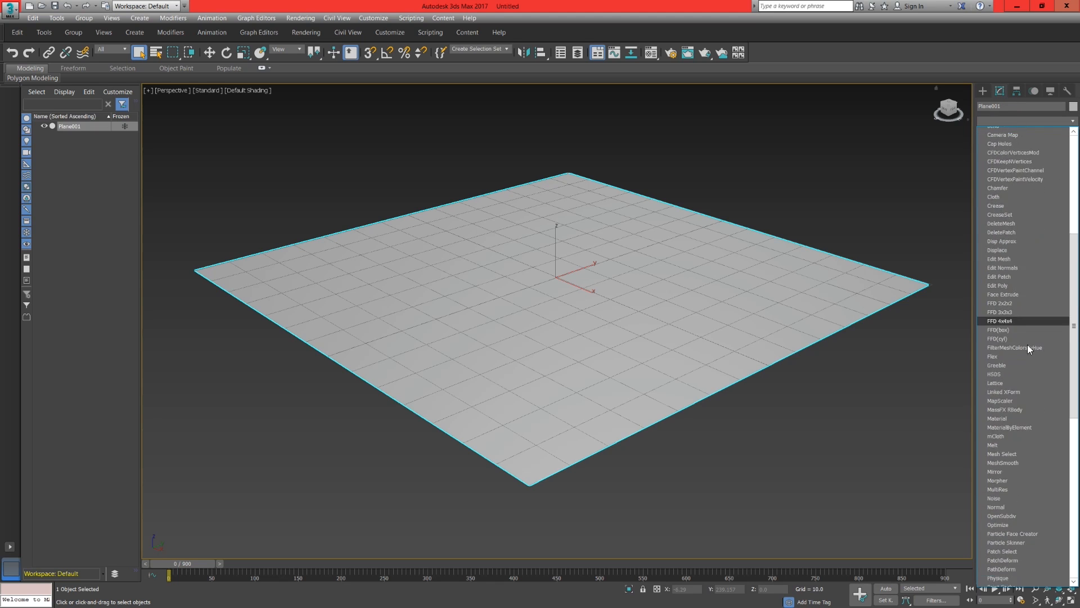
{"action": "scroll", "scroll_direction": "down", "scroll_amount": 3}
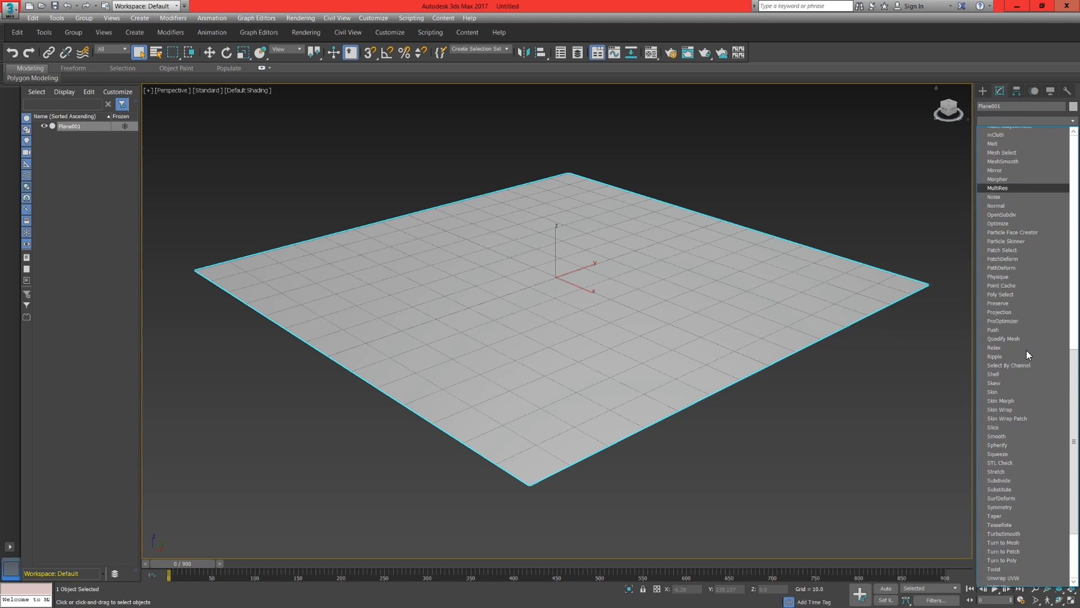
{"action": "left_click", "coordinate": [995, 196]}
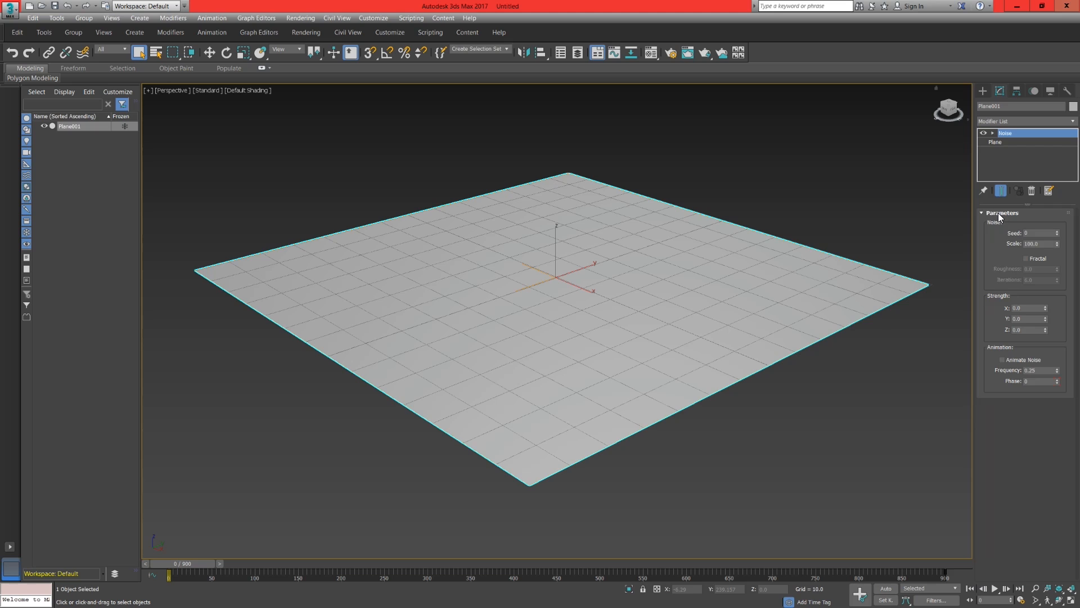
{"action": "left_click", "coordinate": [1026, 258]}
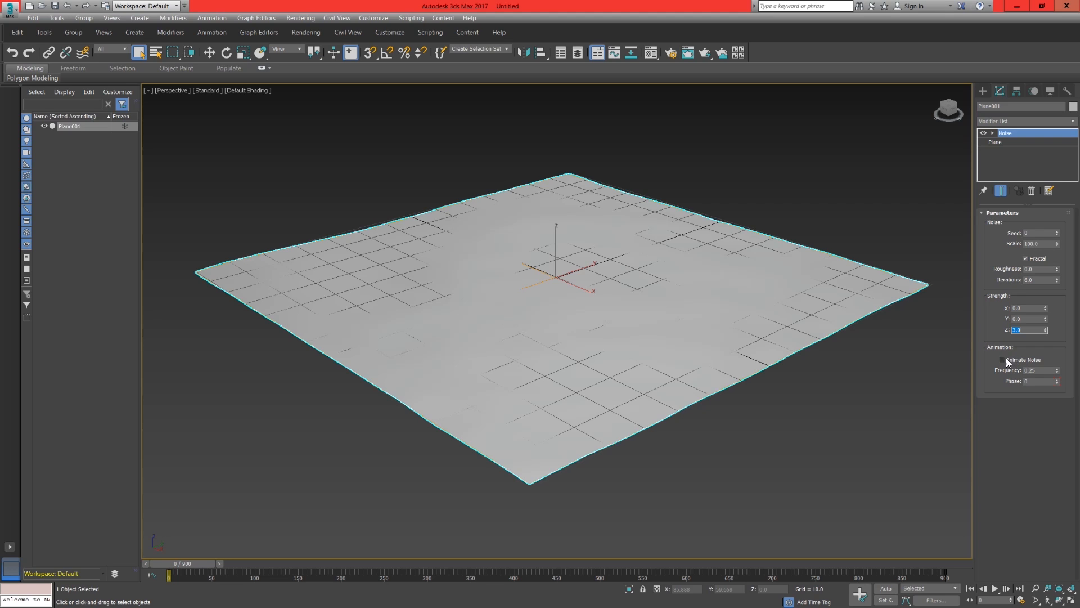
{"action": "left_click", "coordinate": [1003, 359]}
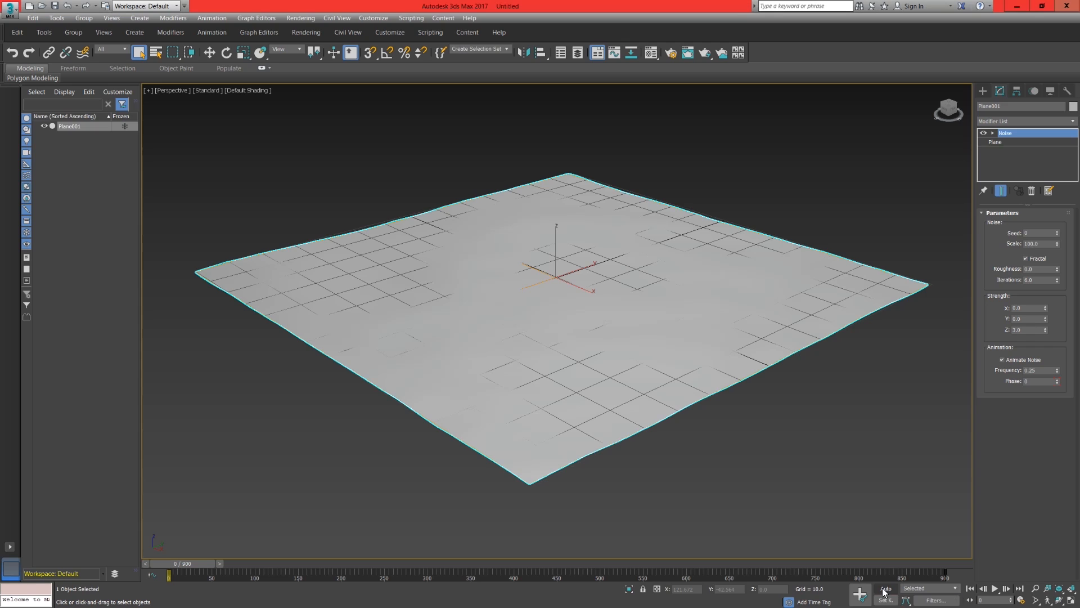
{"action": "left_click", "coordinate": [887, 587]}
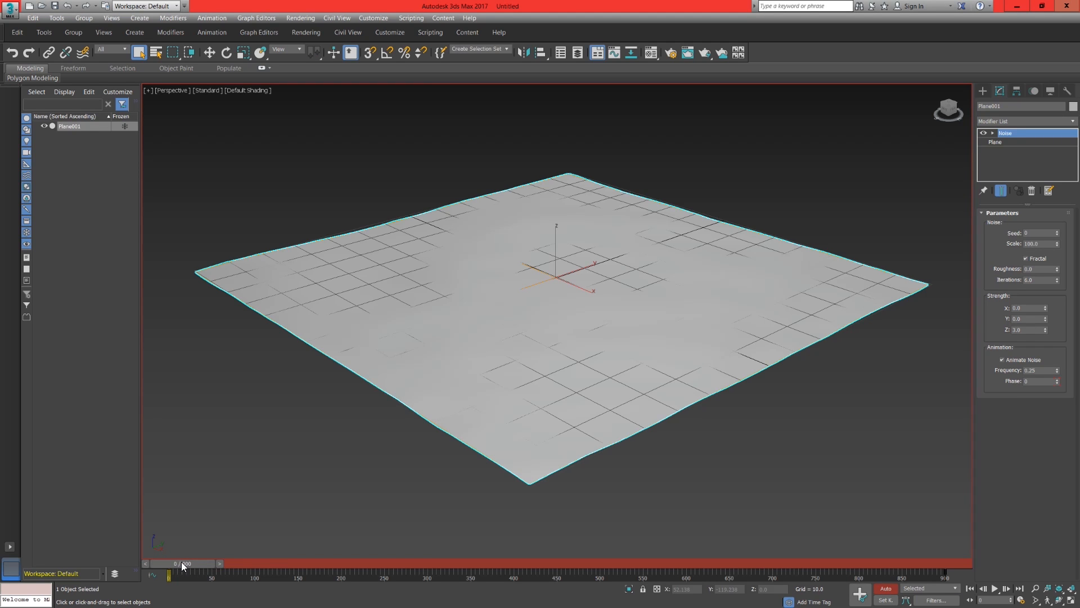
{"action": "left_click_drag", "start_coordinate": [181, 563], "coordinate": [950, 564]}
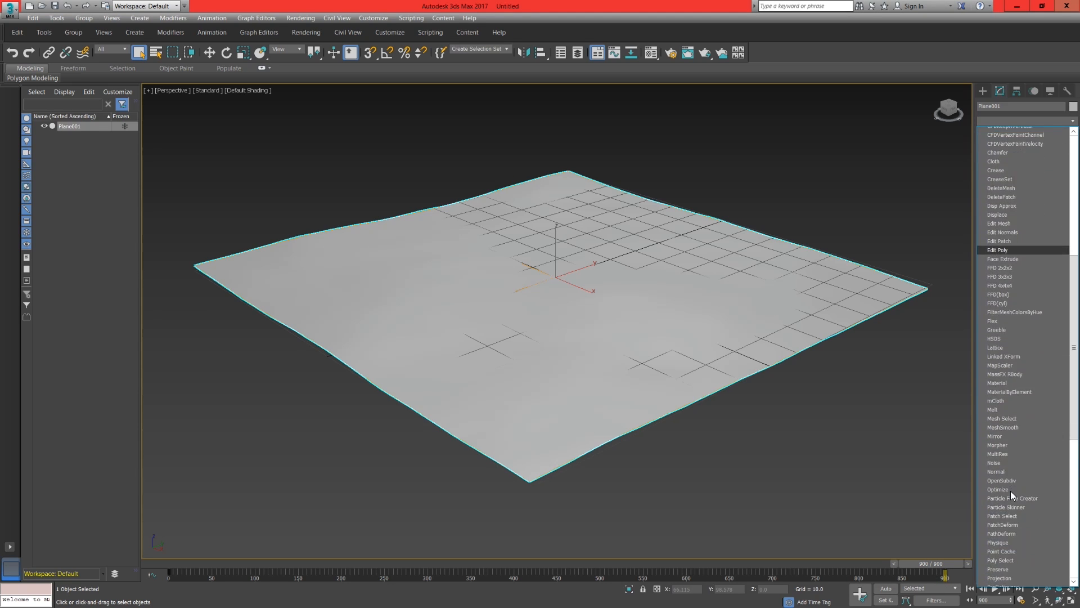
Add a Smooth modifier above Noise and set the Noise scale to 5.0
{"action": "scroll", "scroll_direction": "down", "scroll_amount": 3}
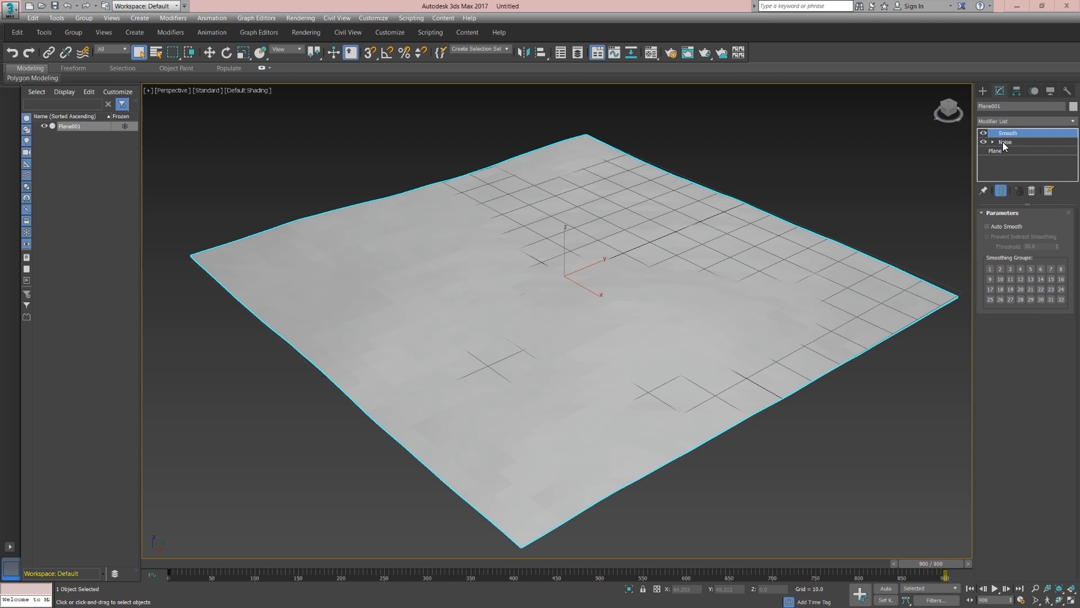
{"action": "left_click", "coordinate": [1005, 142]}
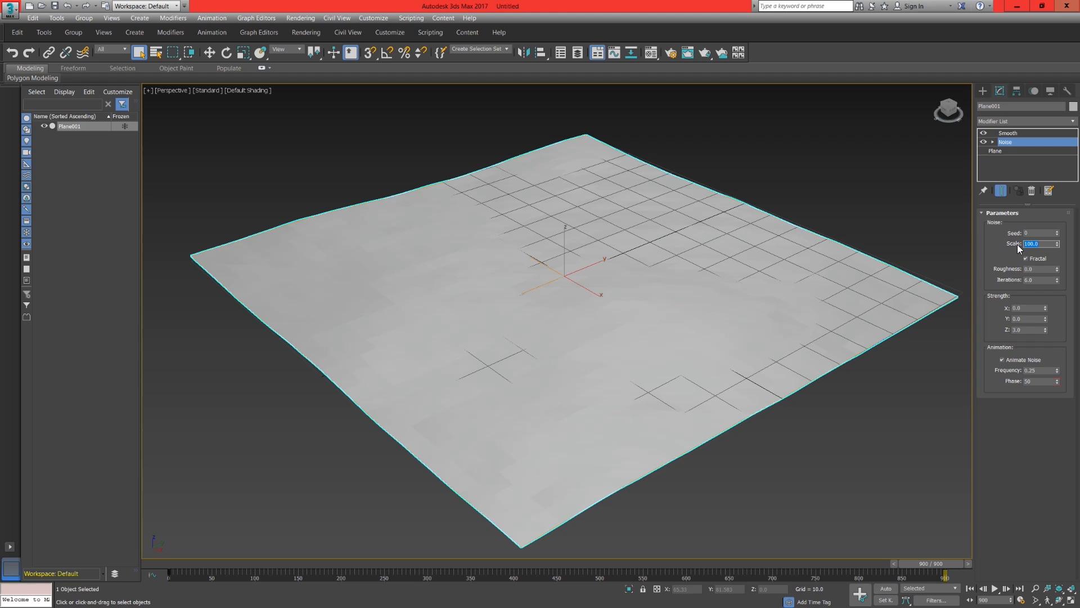
{"action": "type", "text": "5.0"}
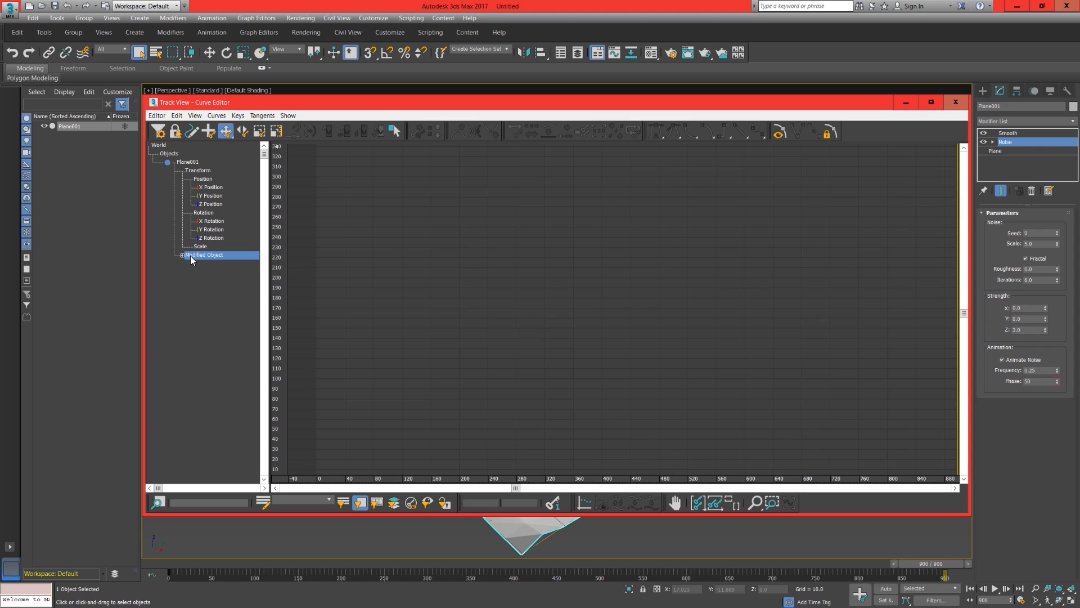
Make the Noise Phase track's tangents linear in the Curve Editor, then close it
{"action": "left_click", "coordinate": [182, 255]}
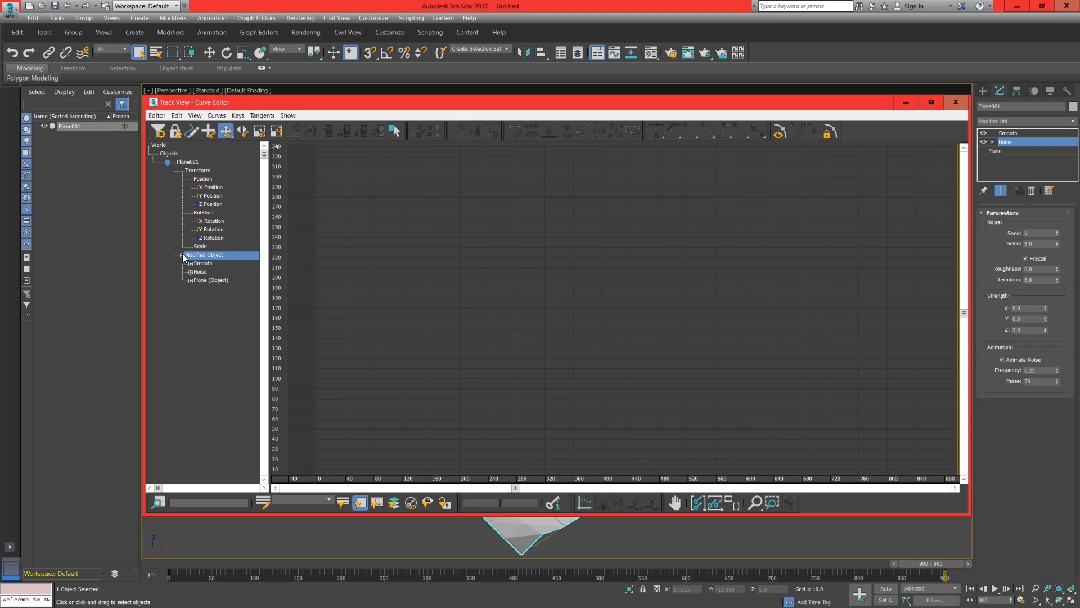
{"action": "left_click", "coordinate": [190, 271]}
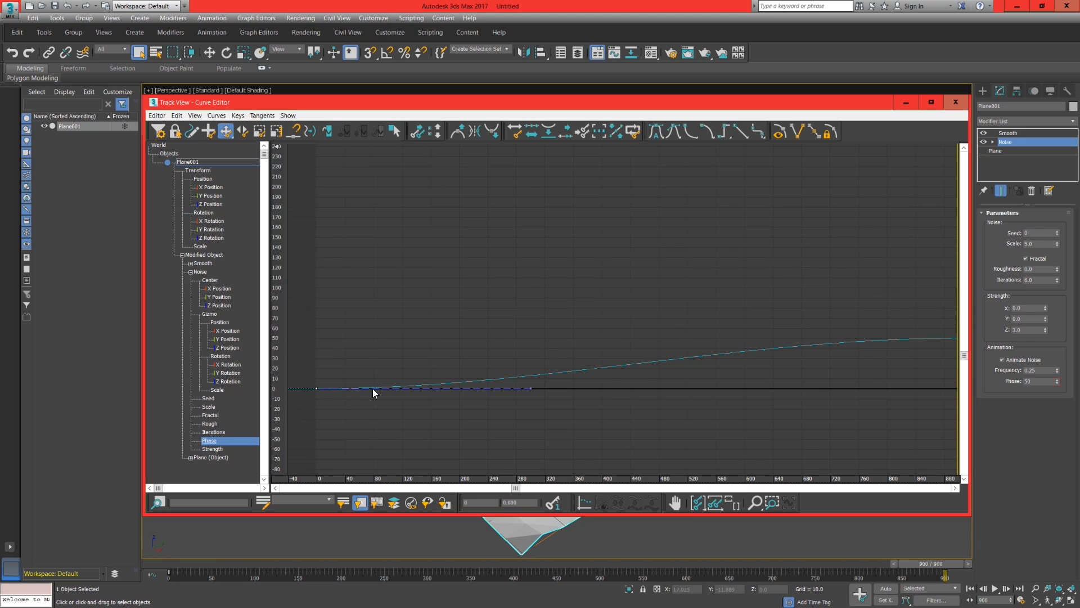
{"action": "mouse_move", "coordinate": [743, 131]}
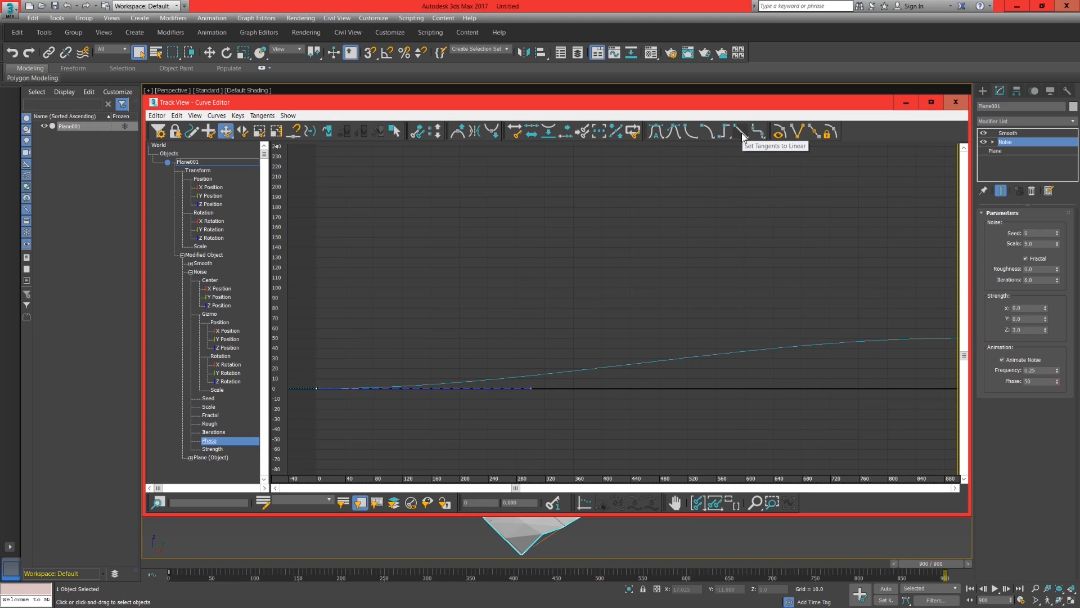
{"action": "left_click", "coordinate": [742, 131]}
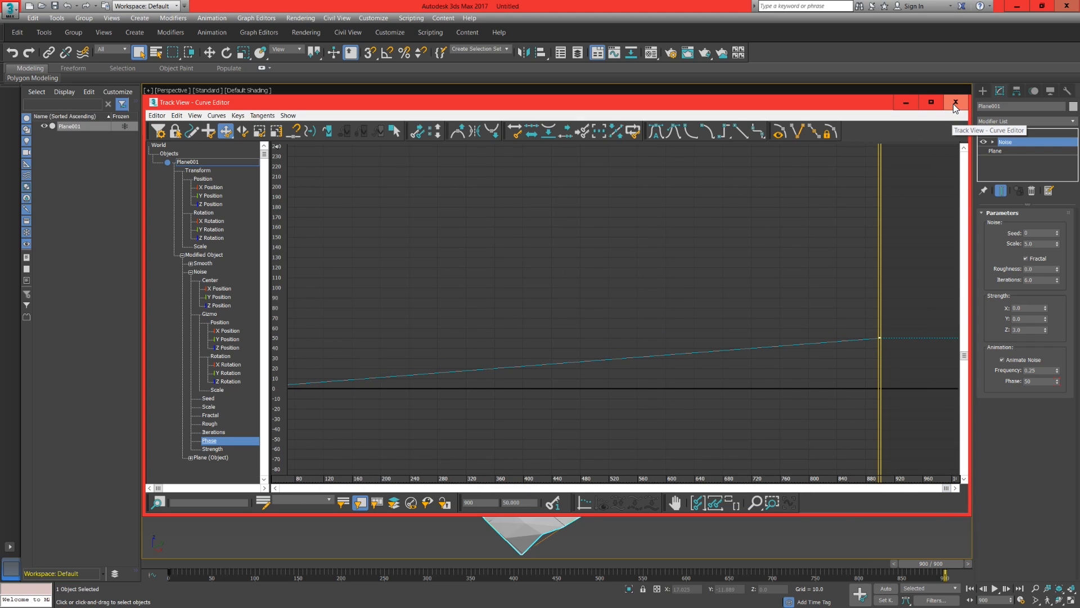
{"action": "left_click", "coordinate": [955, 102]}
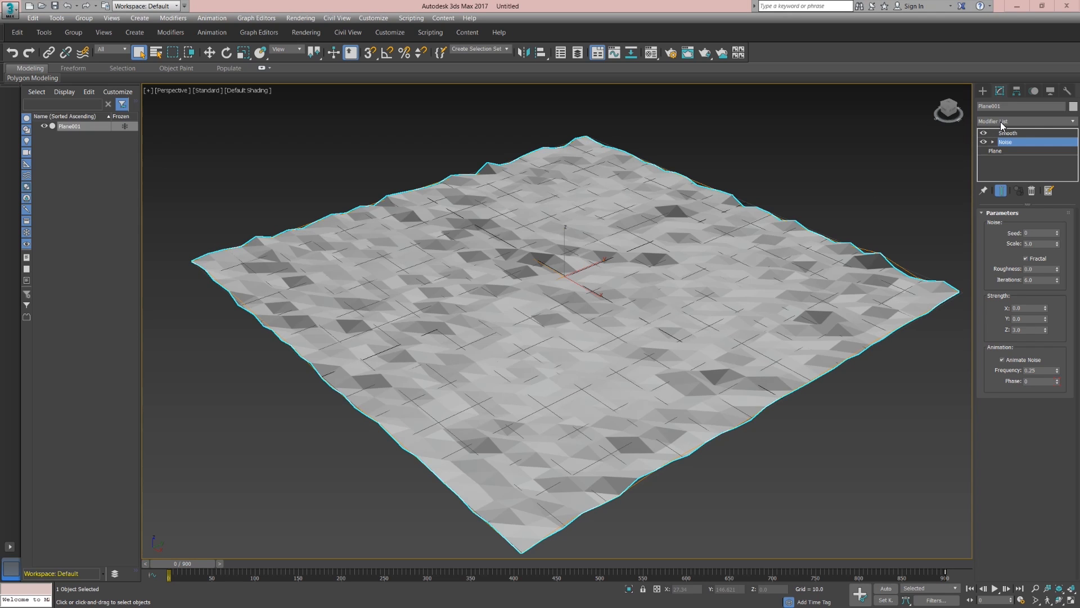
Add Tessellate and Bend modifiers to Plane001 for a denser, bent surface
{"action": "left_click", "coordinate": [1023, 121]}
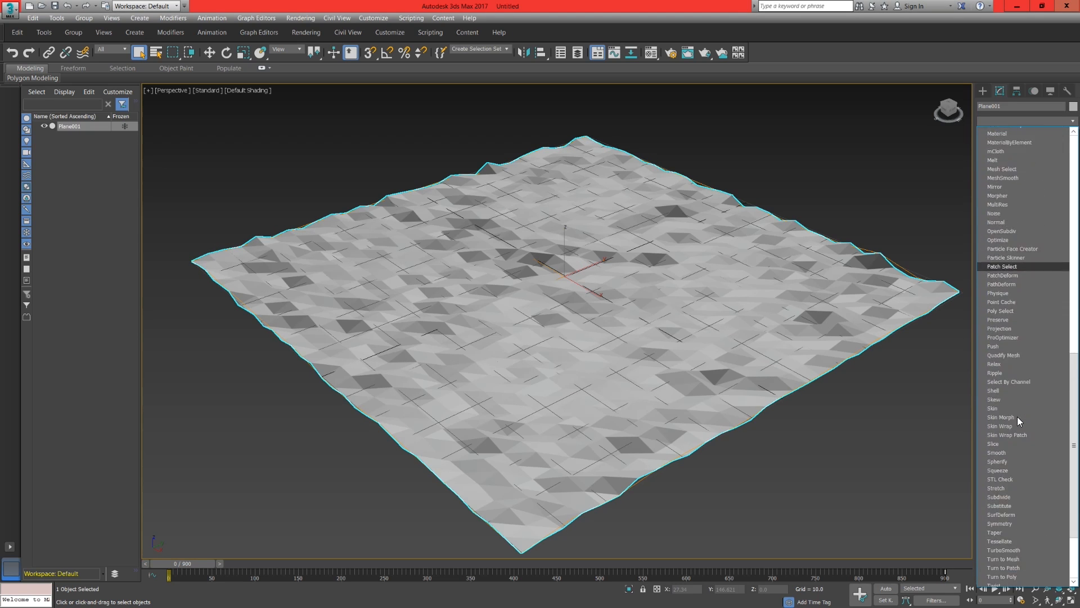
{"action": "scroll", "scroll_direction": "down", "scroll_amount": 3}
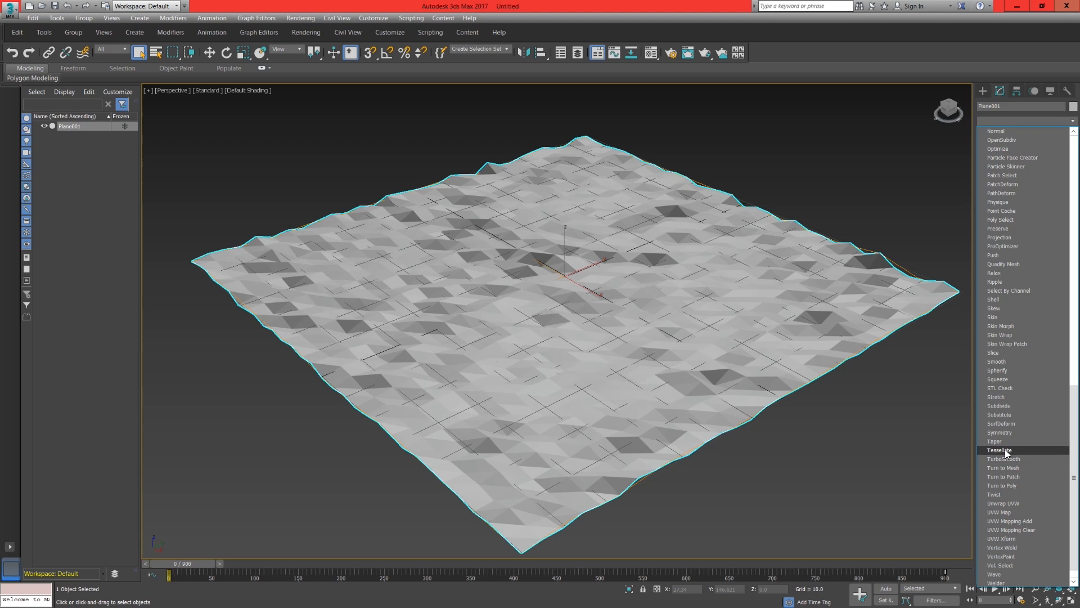
{"action": "left_click", "coordinate": [1000, 450]}
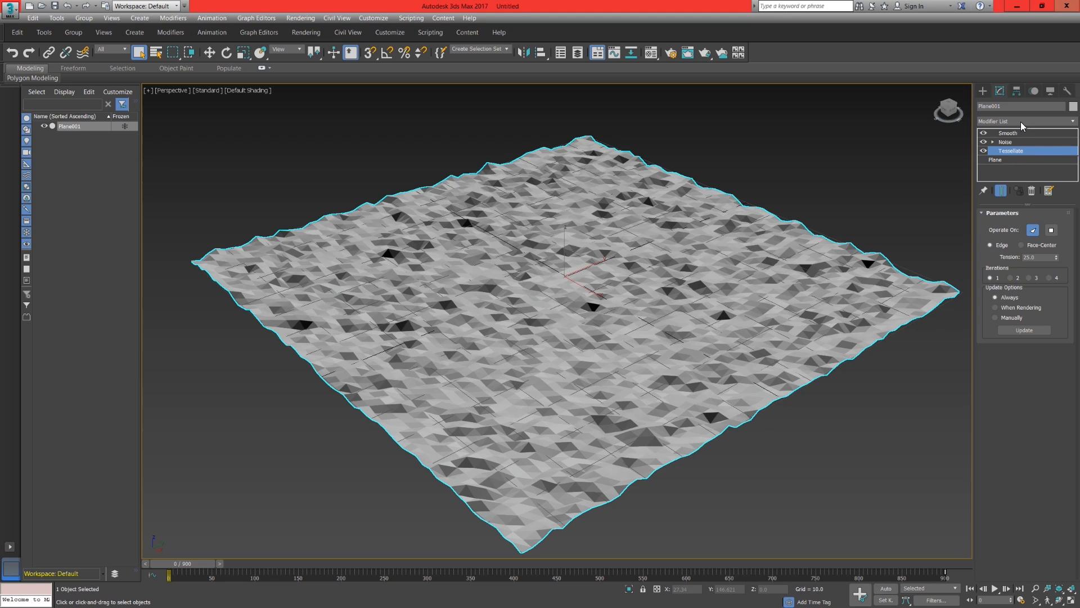
{"action": "left_click", "coordinate": [1026, 120]}
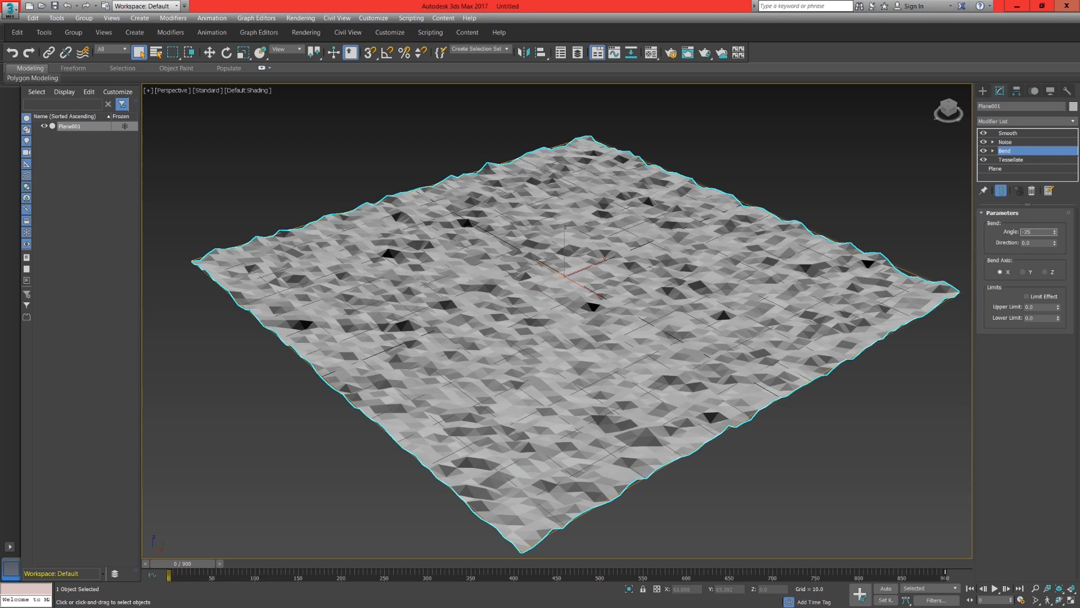
{"action": "left_click", "coordinate": [1034, 232]}
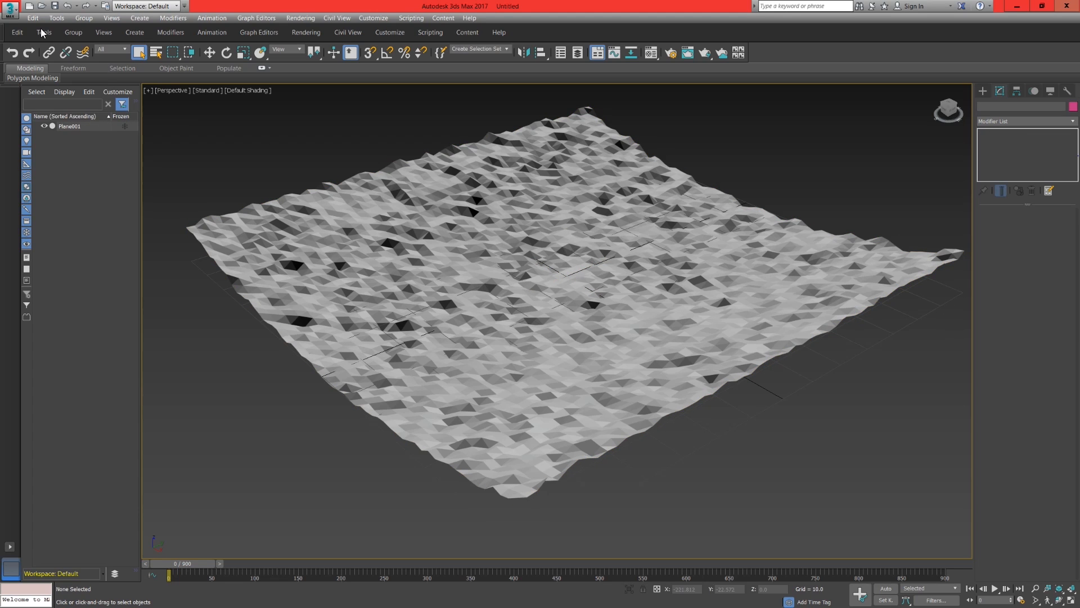
Start a file export and create and open an 'Alembic output' folder
{"action": "left_click", "coordinate": [9, 6]}
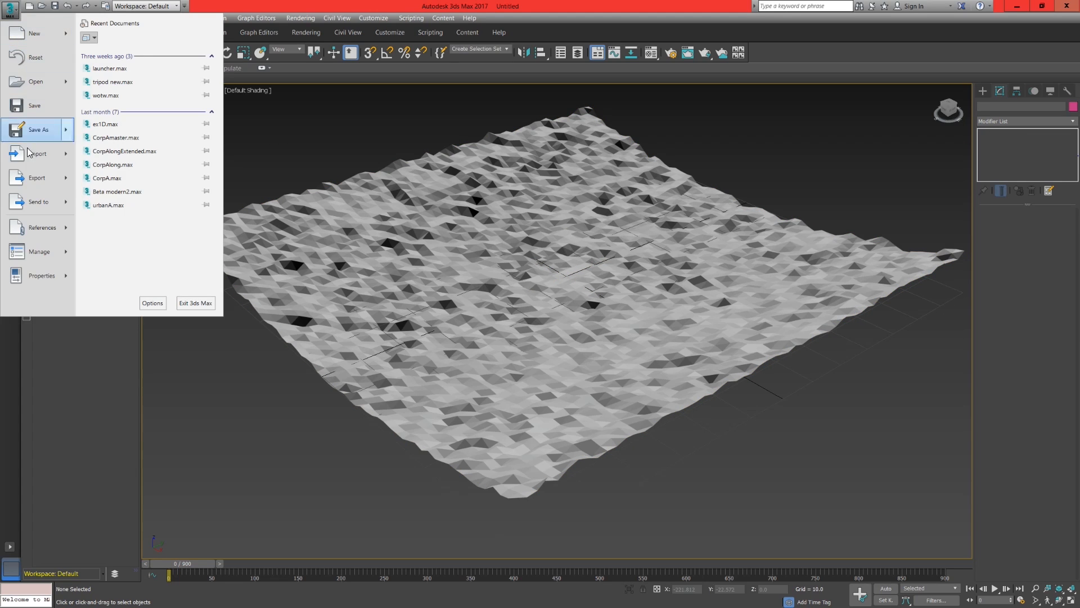
{"action": "left_click", "coordinate": [38, 154]}
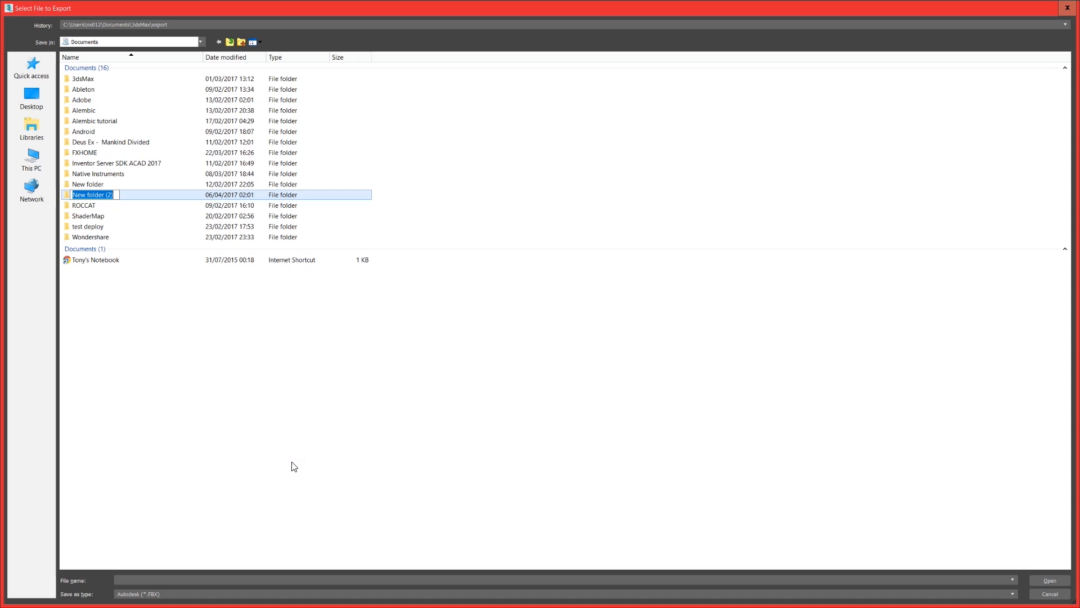
{"action": "type", "text": "Alembic c"}
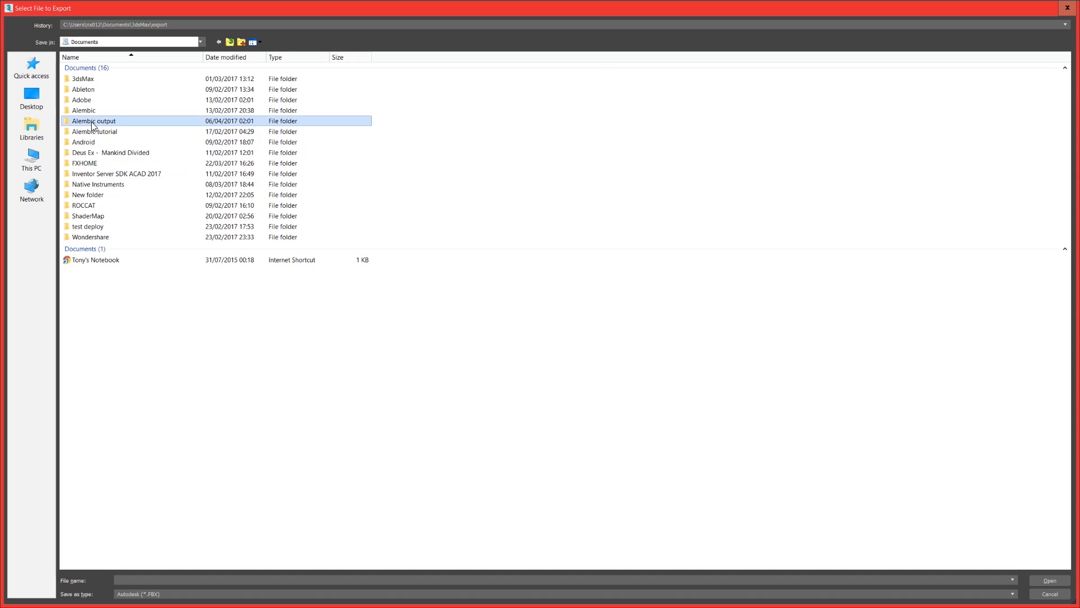
{"action": "double_click", "coordinate": [93, 121]}
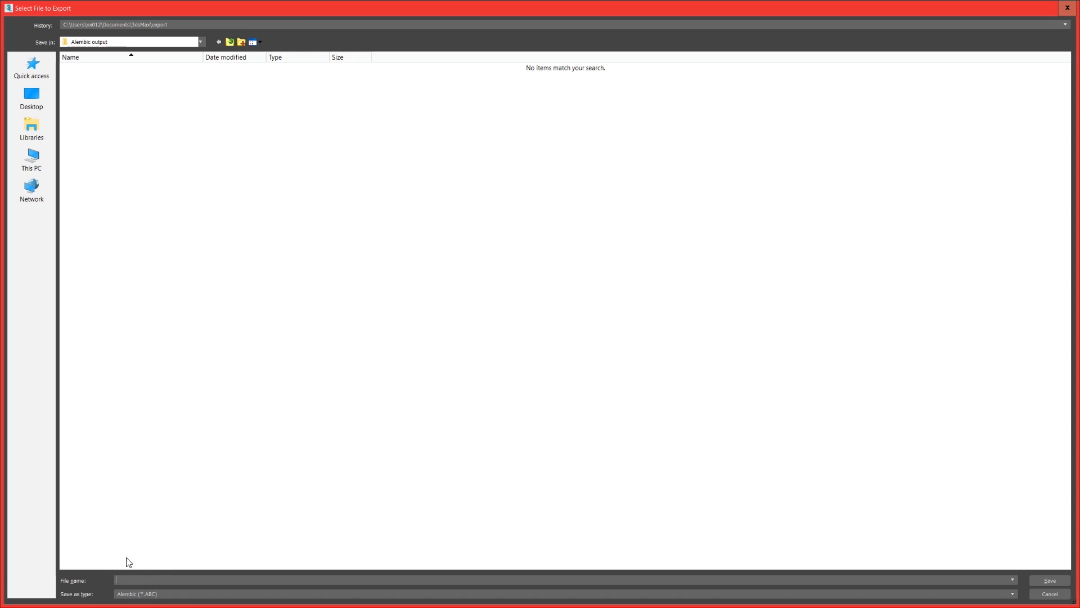
Save the export as 'Alembic animation' with Alembic settings for frames 0–900
{"action": "type", "text": "Alembic"}
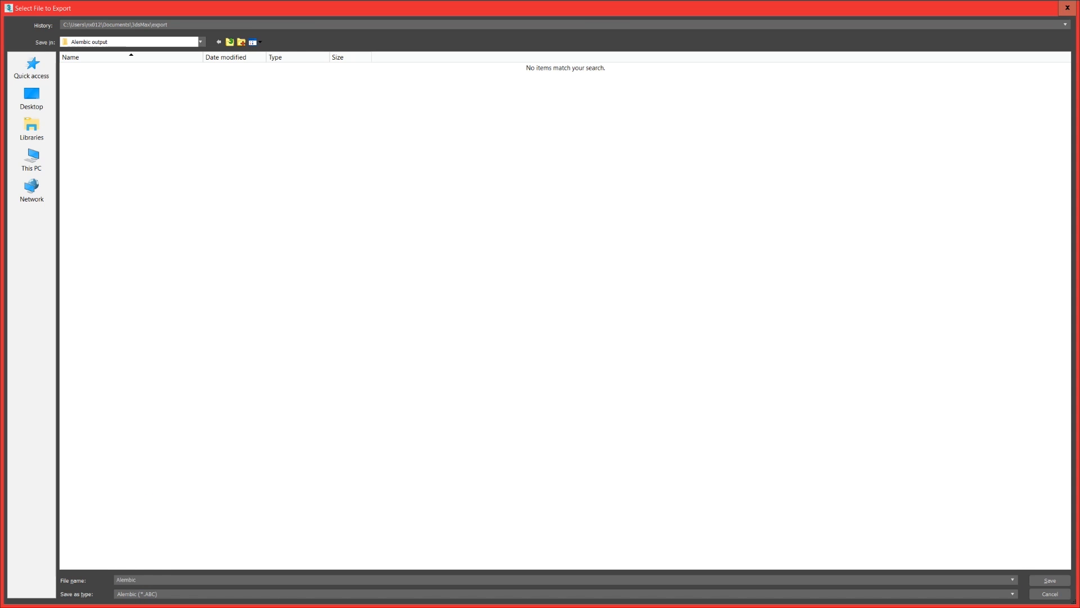
{"action": "type", "text": "animation"}
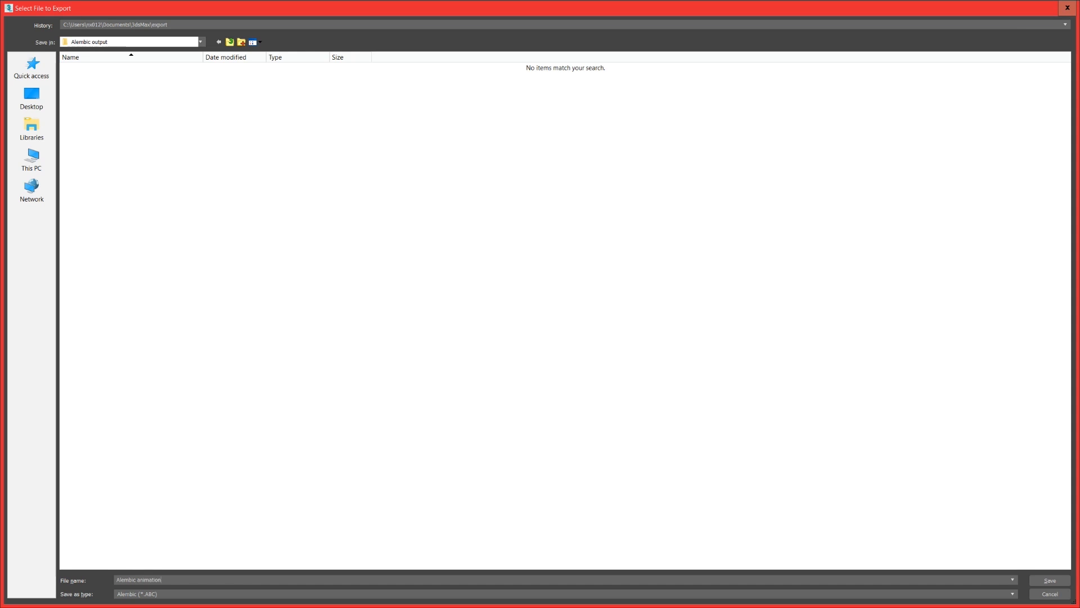
{"action": "left_click", "coordinate": [1050, 580]}
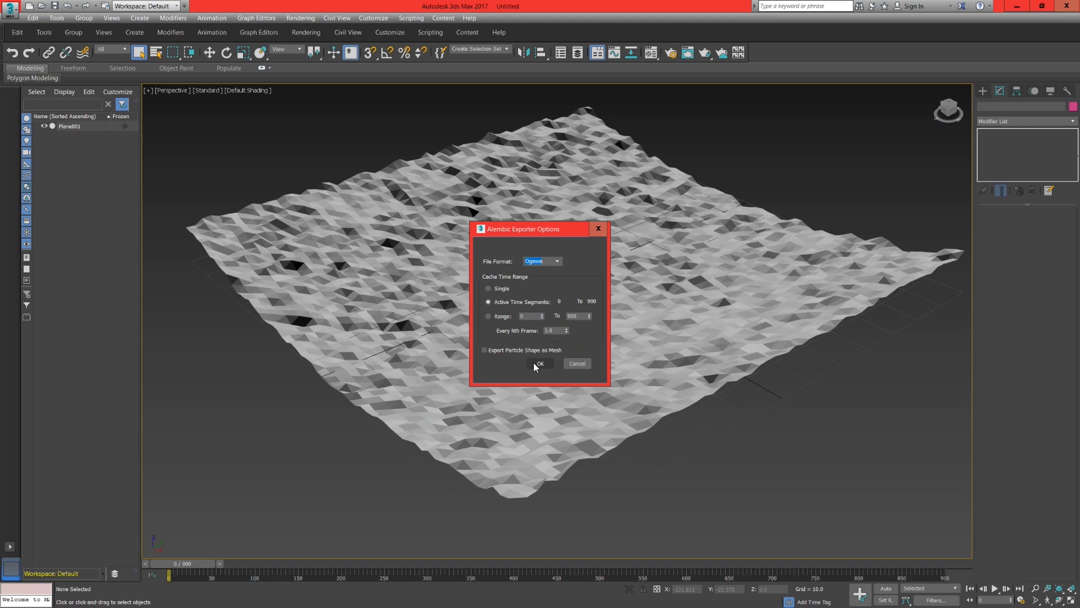
{"action": "left_click", "coordinate": [540, 363]}
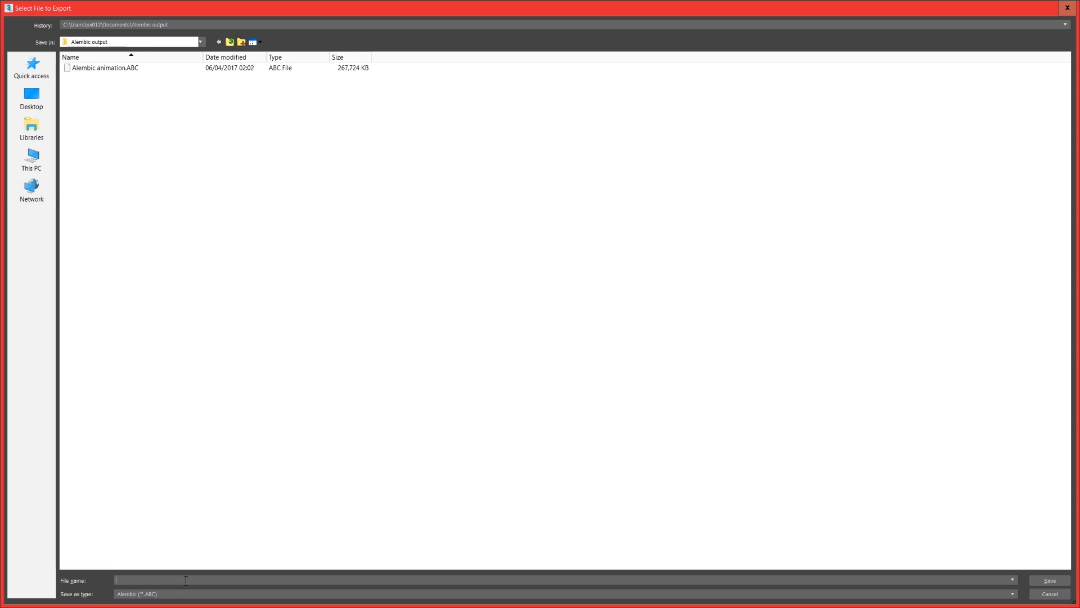
Export the terrain as an OBJ file named 'Alembic model' into the same folder
{"action": "left_click", "coordinate": [1011, 593]}
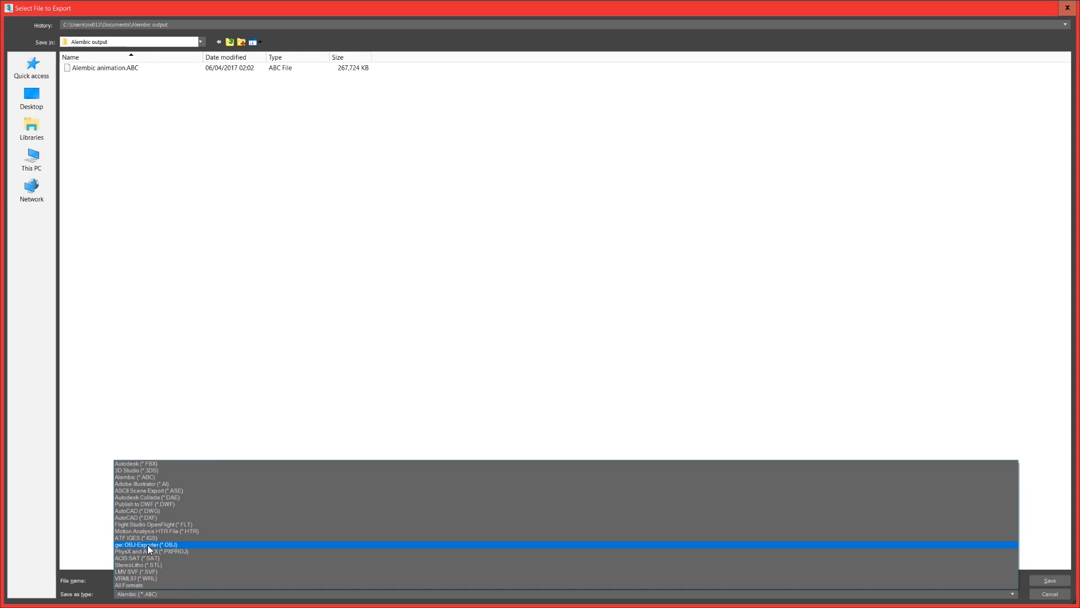
{"action": "left_click", "coordinate": [146, 544]}
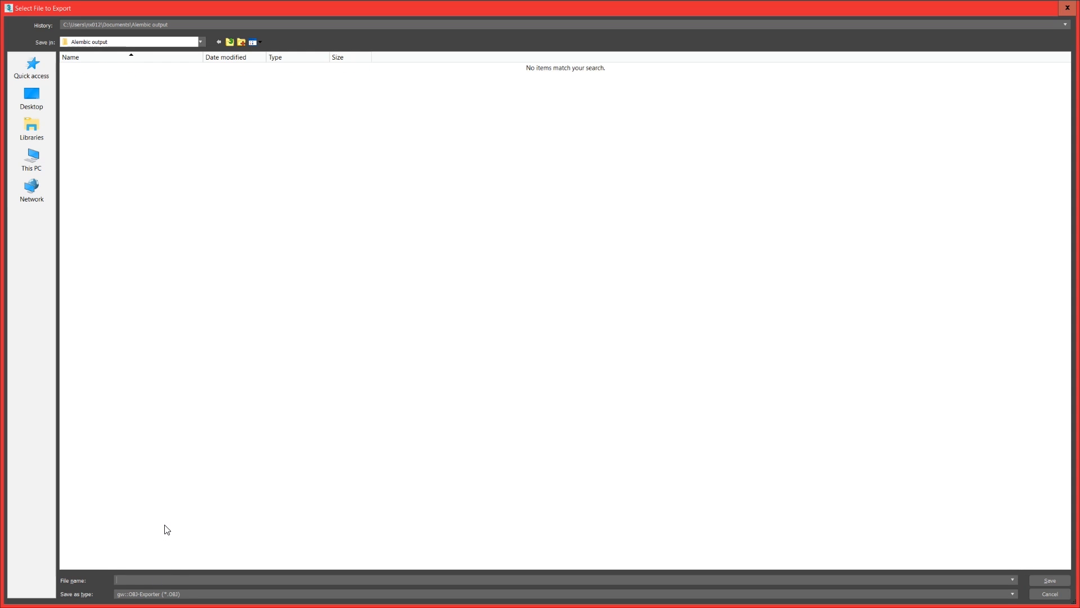
{"action": "type", "text": "Alembic mo"}
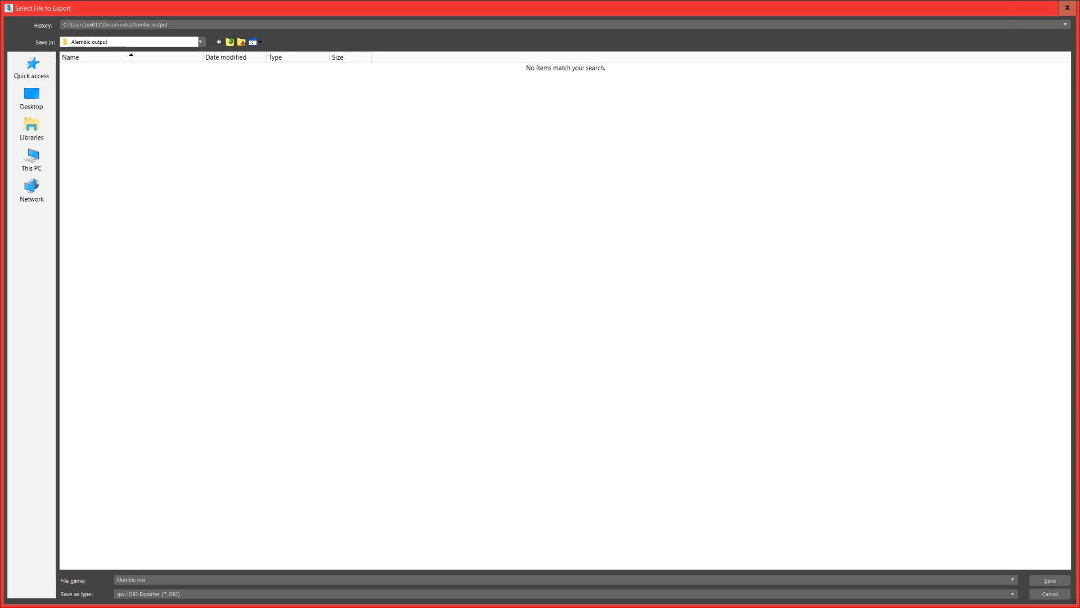
{"action": "left_click", "coordinate": [1049, 580]}
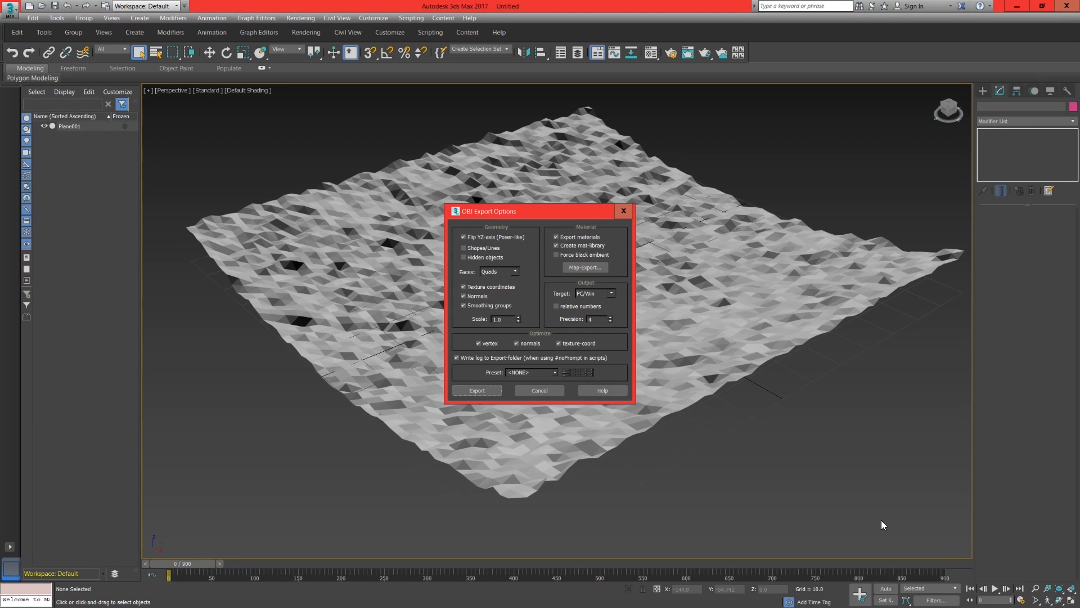
{"action": "left_click", "coordinate": [476, 390]}
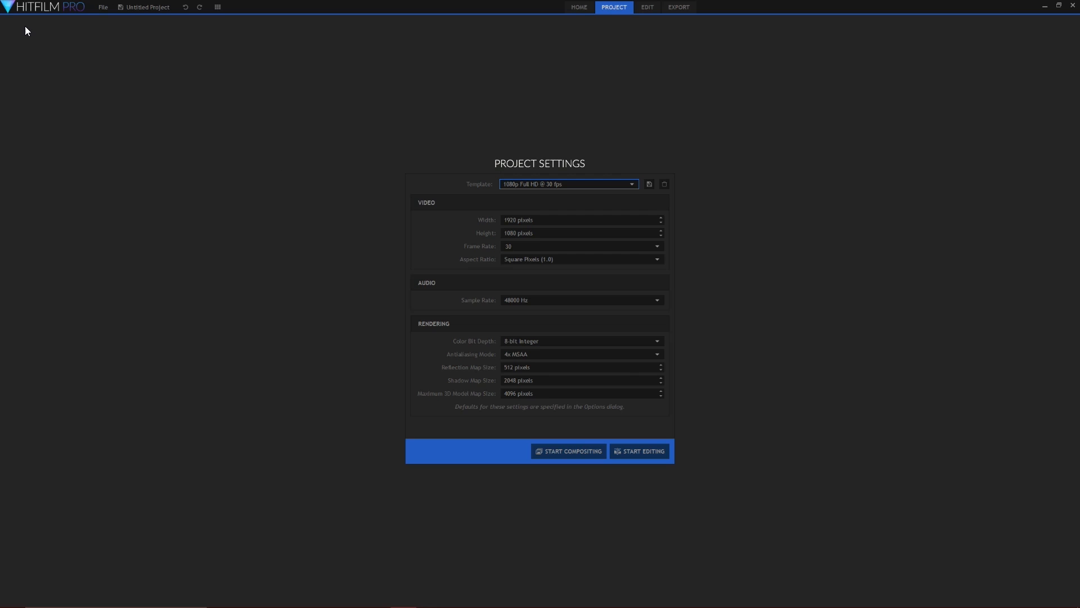
{"action": "mouse_move", "coordinate": [568, 451]}
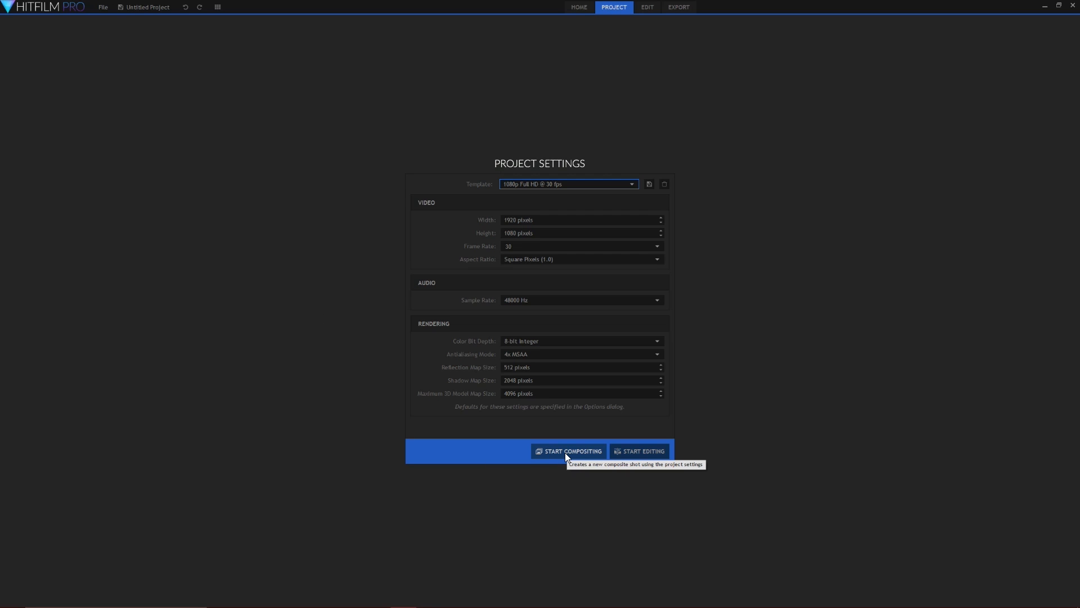
Create Composite Shot 1 from the 1080p Full HD 30 fps template
{"action": "left_click", "coordinate": [568, 451]}
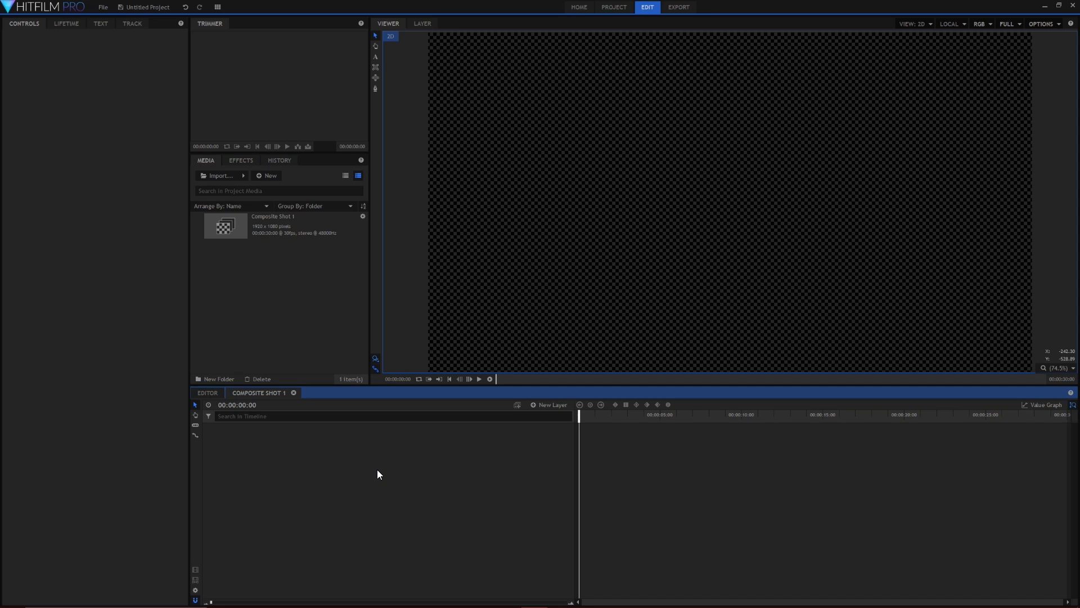
Import Alembic model.obj into the Media panel as a 3D model
{"action": "left_click", "coordinate": [268, 175]}
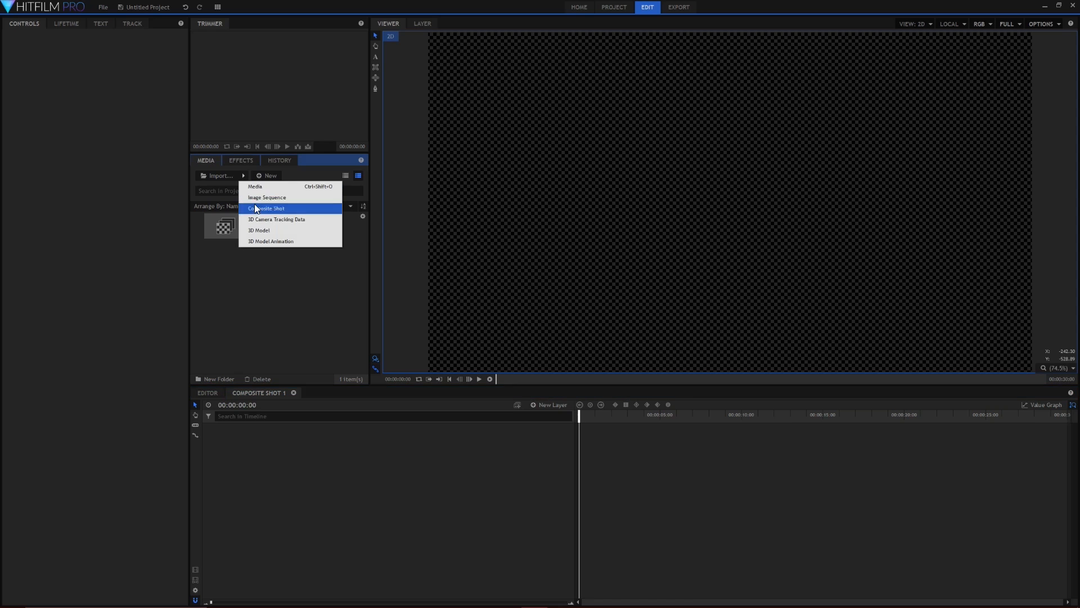
{"action": "left_click", "coordinate": [258, 230]}
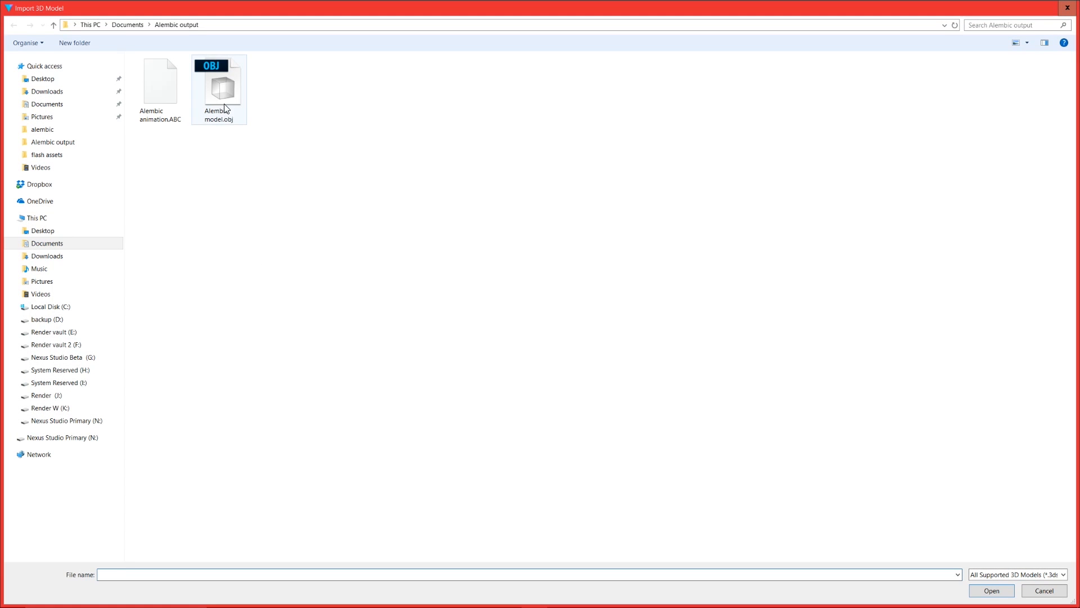
{"action": "left_click", "coordinate": [219, 86]}
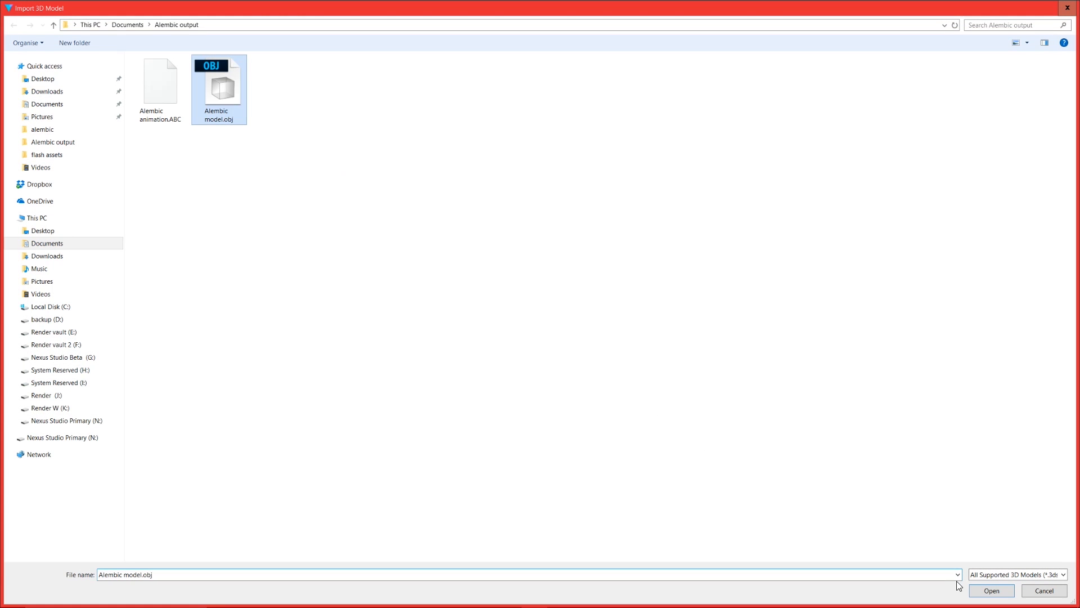
{"action": "left_click", "coordinate": [991, 590]}
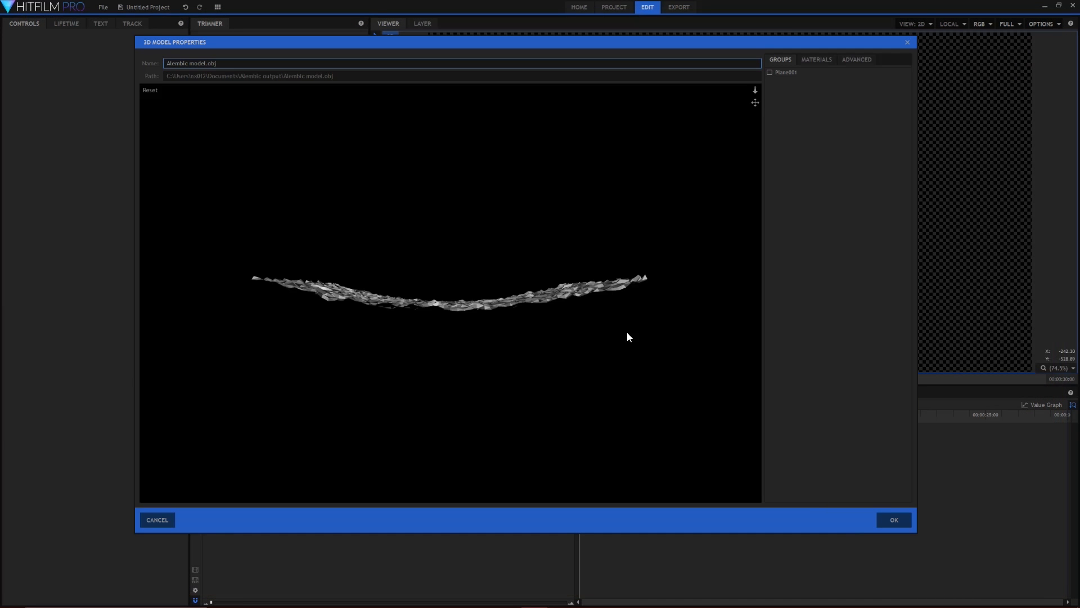
Give the terrain model black specular and 65,65,65 diffuse colour, then complete the import
{"action": "left_click_drag", "start_coordinate": [627, 337], "coordinate": [419, 313]}
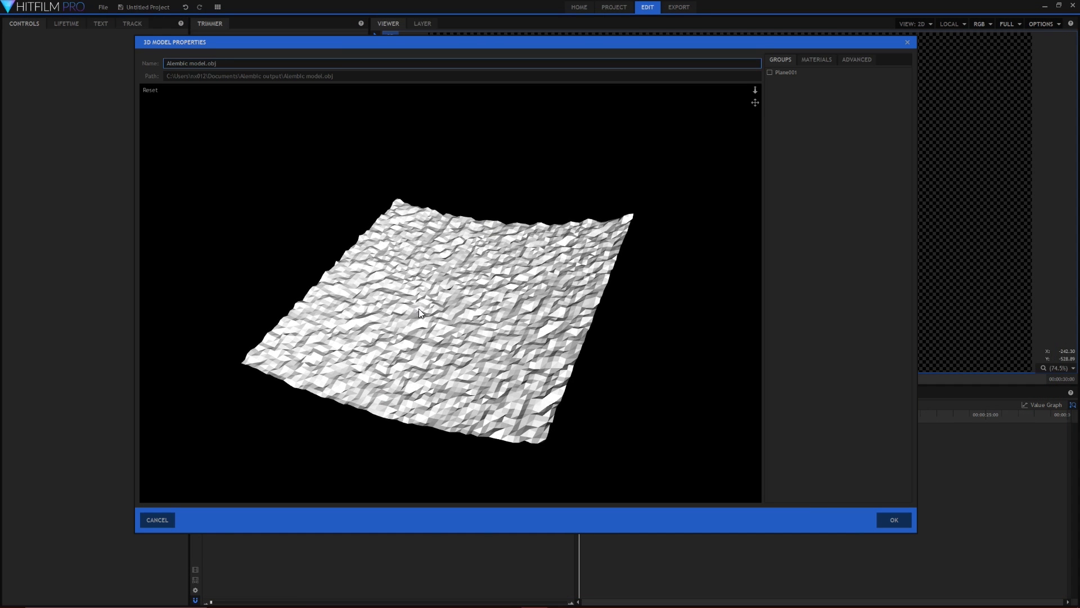
{"action": "left_click", "coordinate": [816, 59]}
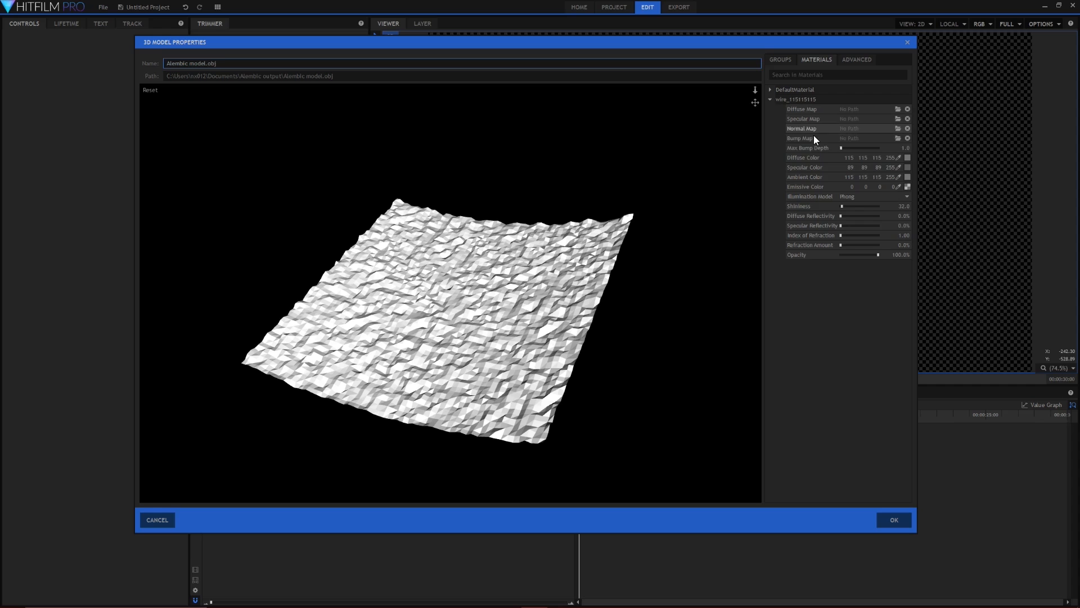
{"action": "left_click", "coordinate": [907, 168]}
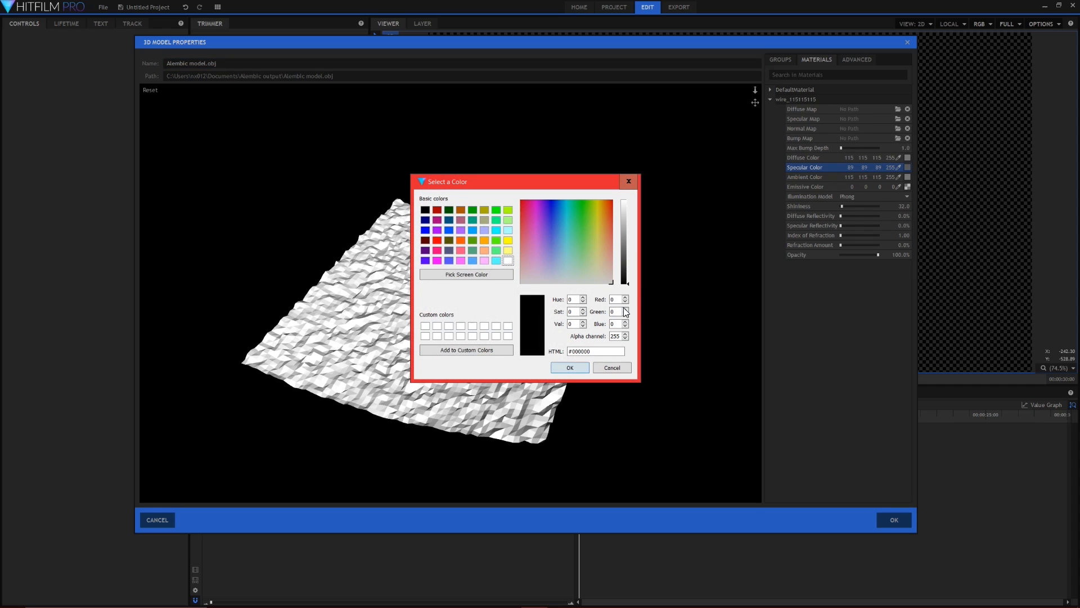
{"action": "left_click", "coordinate": [569, 368]}
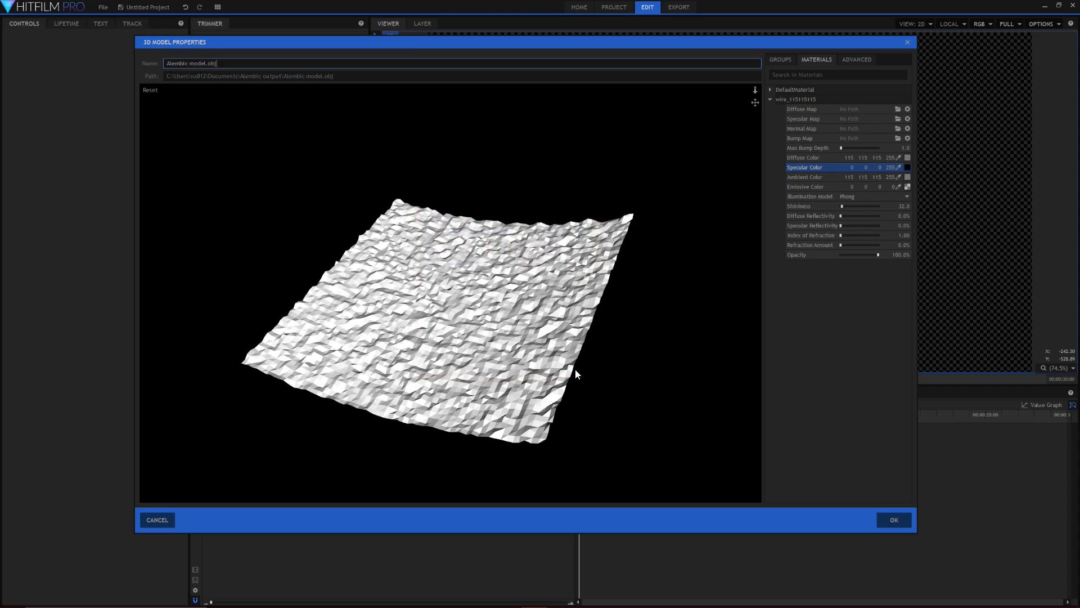
{"action": "left_click", "coordinate": [906, 157]}
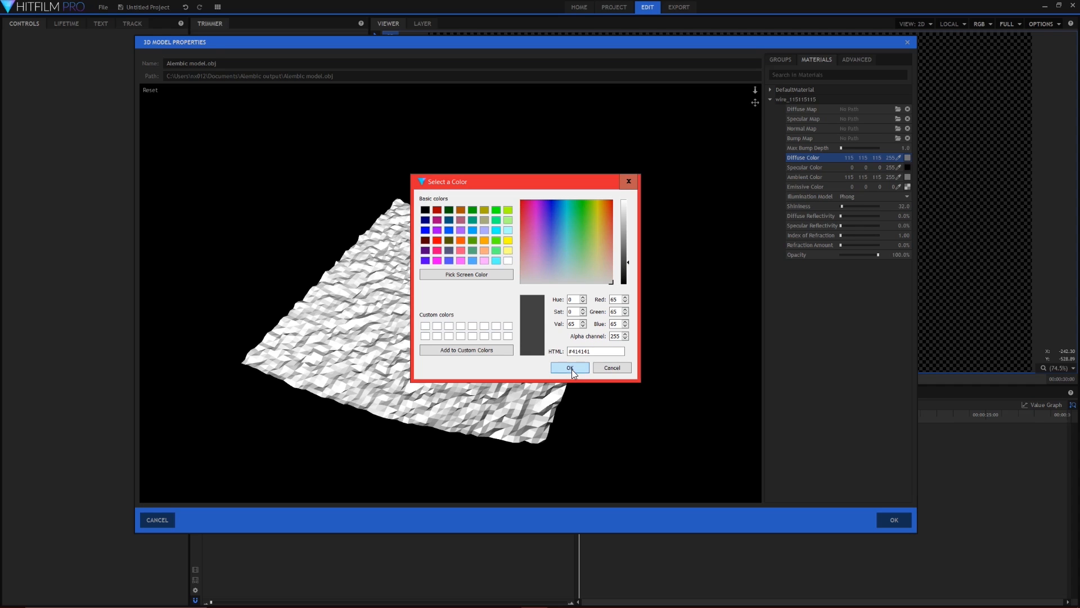
{"action": "left_click", "coordinate": [567, 368]}
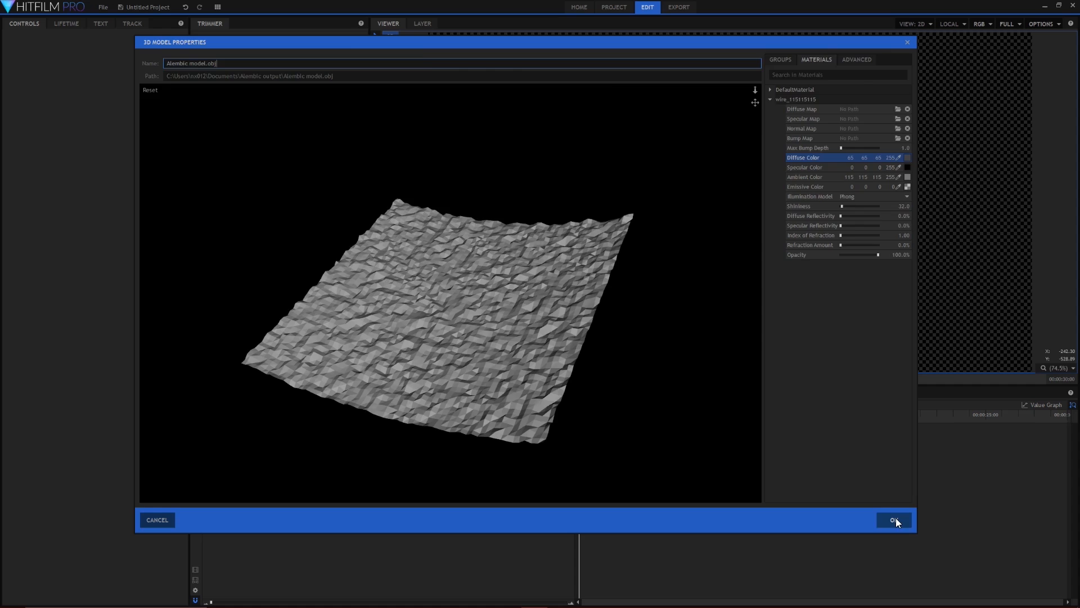
{"action": "left_click", "coordinate": [895, 519]}
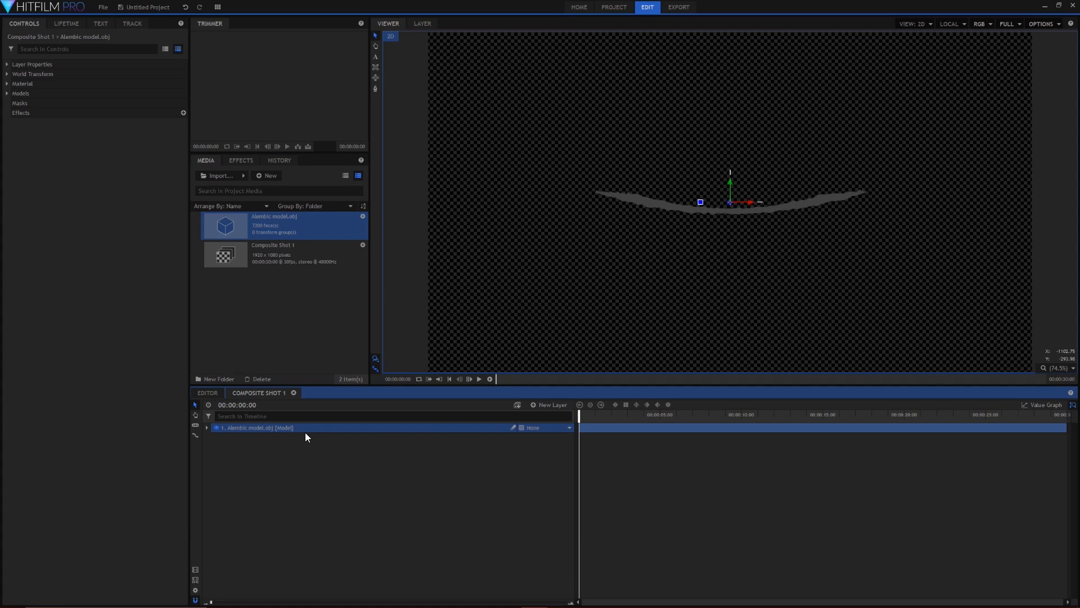
Import Alembic animation.ABC as a 3D model animation
{"action": "left_click", "coordinate": [268, 175]}
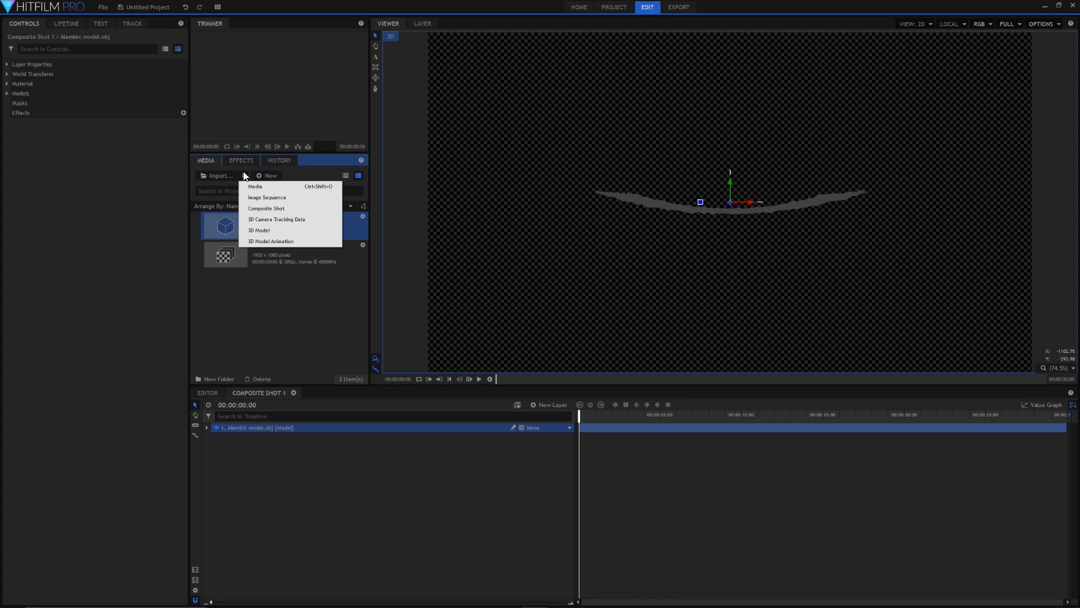
{"action": "mouse_move", "coordinate": [270, 241]}
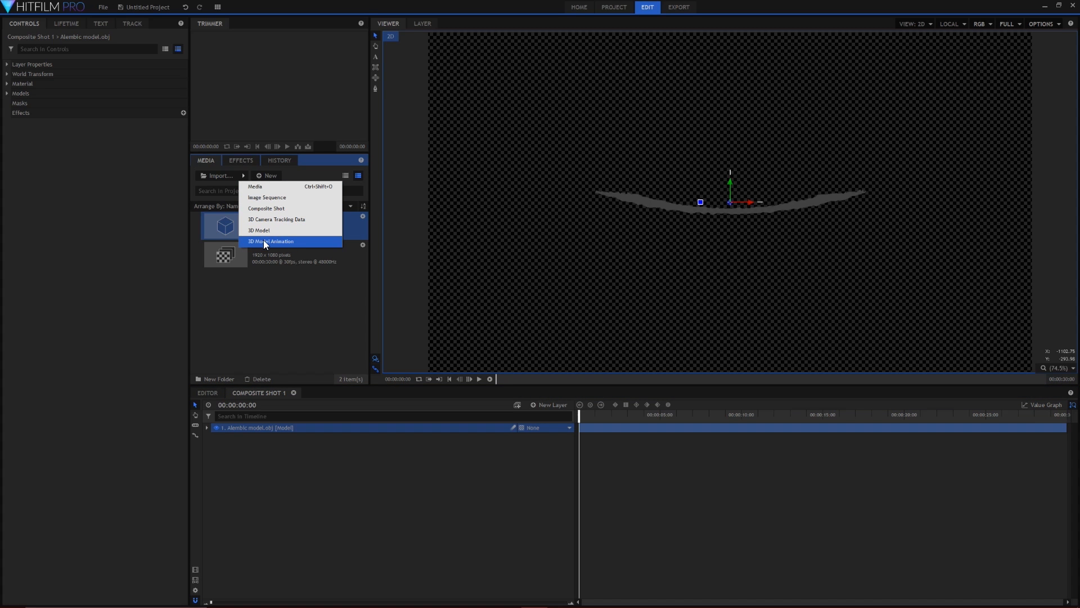
{"action": "left_click", "coordinate": [270, 242]}
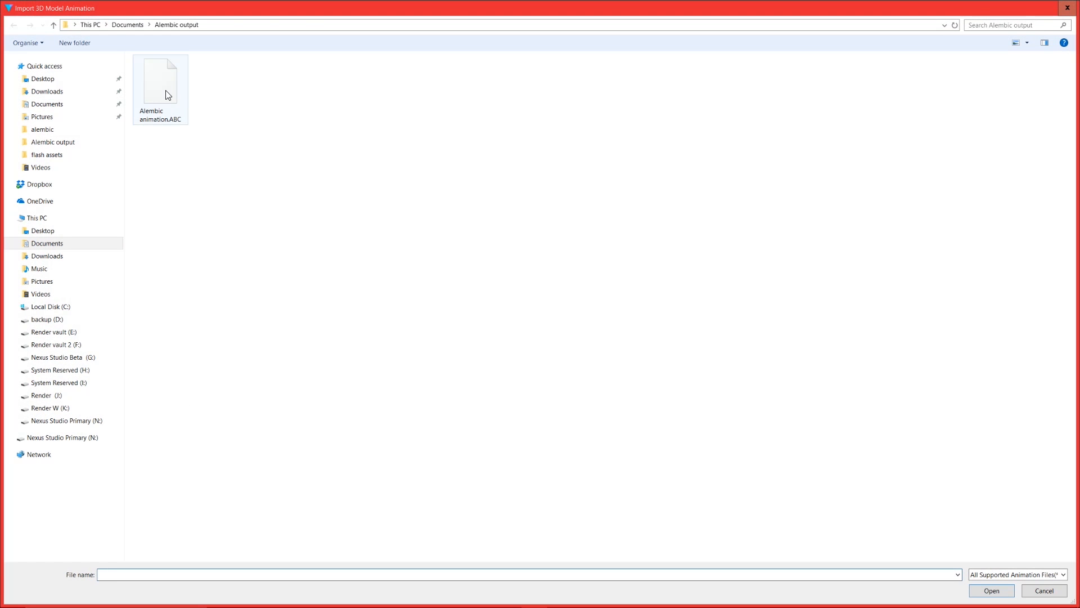
{"action": "left_click", "coordinate": [990, 590]}
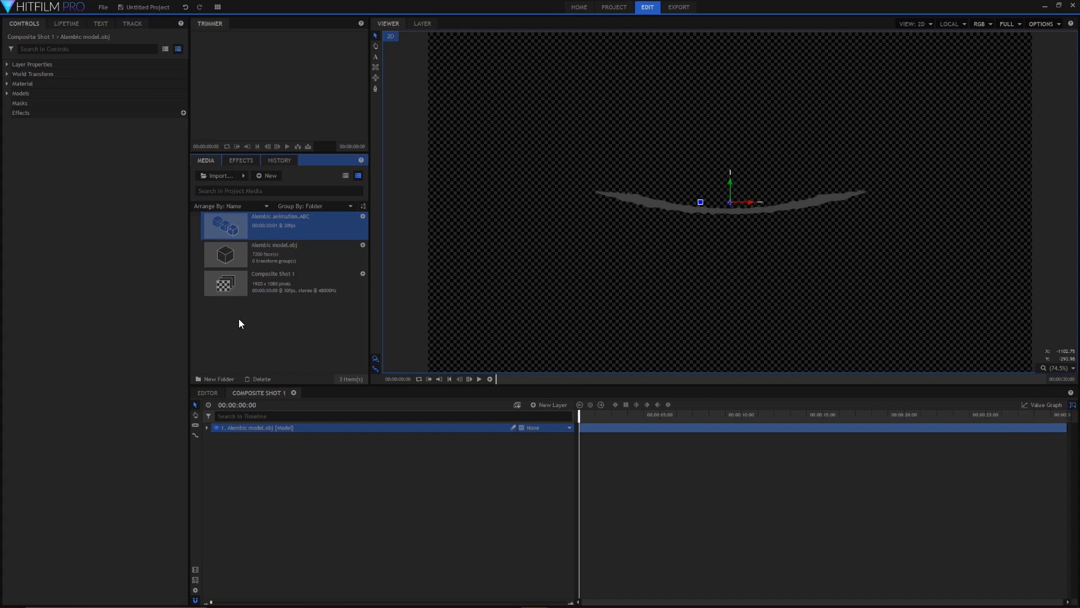
Expand the terrain layer's Models > Animations to attach the imported animation
{"action": "left_click", "coordinate": [215, 427]}
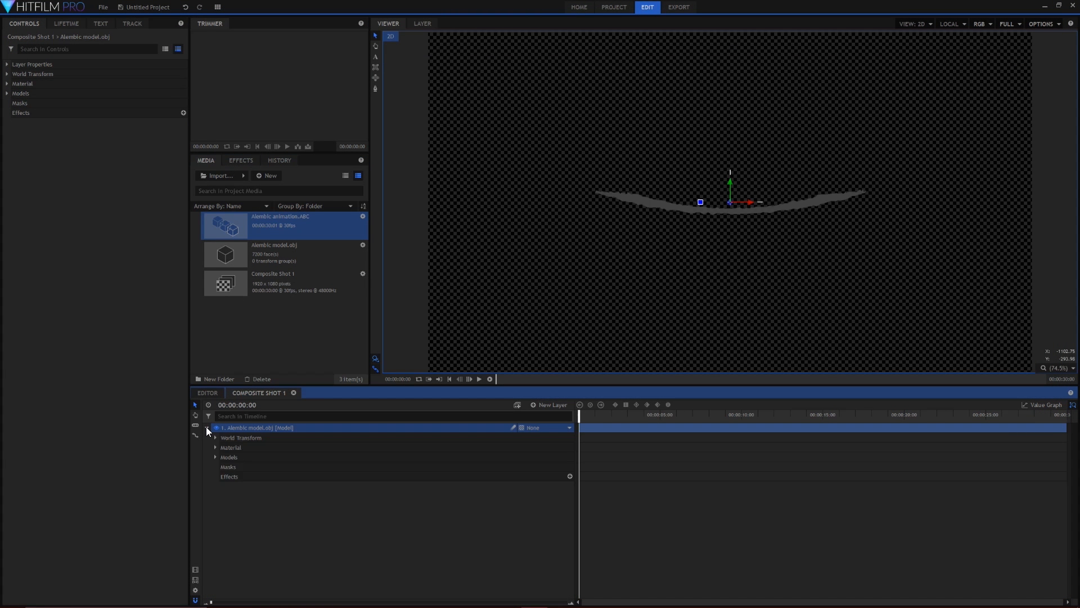
{"action": "left_click", "coordinate": [215, 457]}
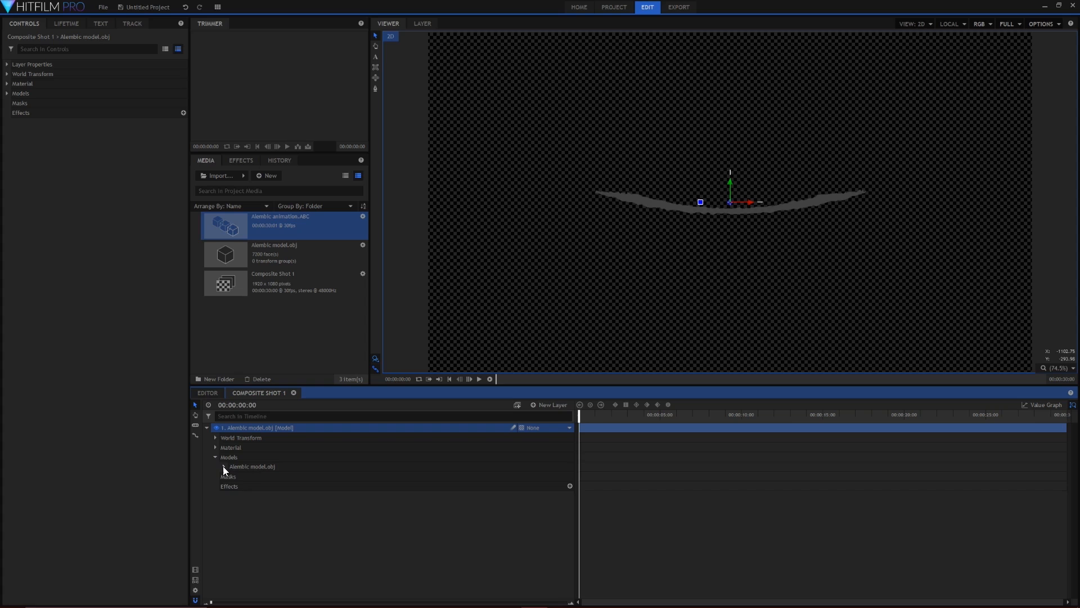
{"action": "left_click", "coordinate": [224, 466]}
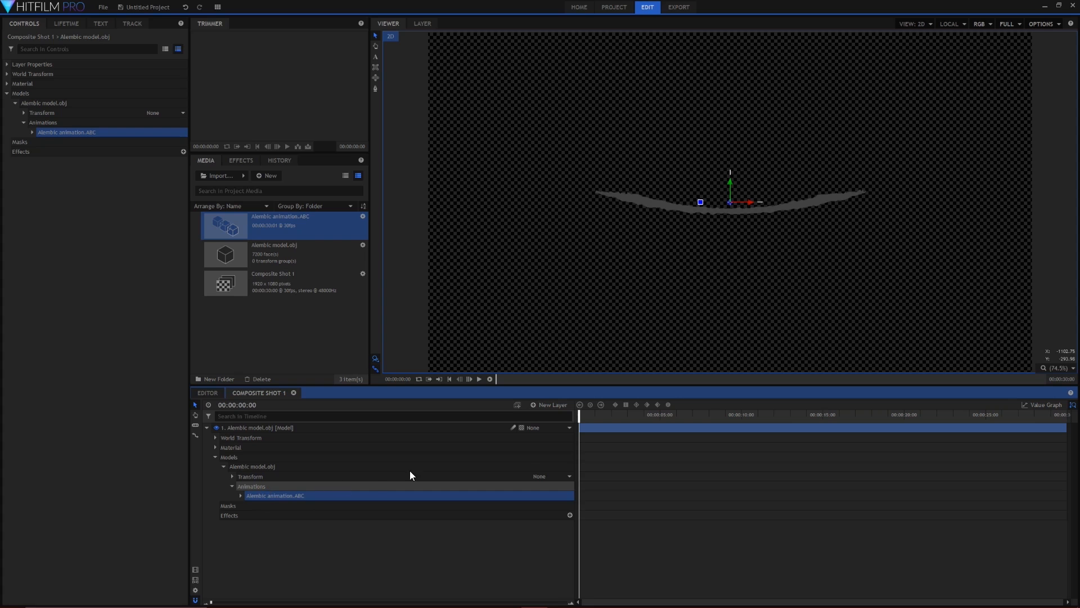
{"action": "left_click", "coordinate": [552, 404]}
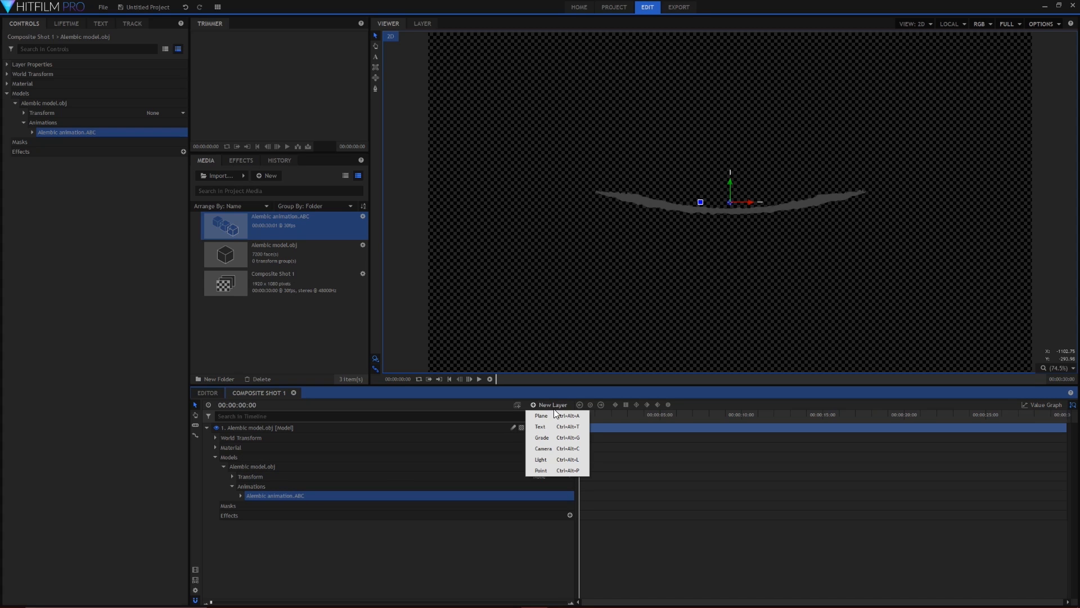
Add a New Camera layer to Composite Shot 1 and scroll the layer properties
{"action": "left_click", "coordinate": [543, 448]}
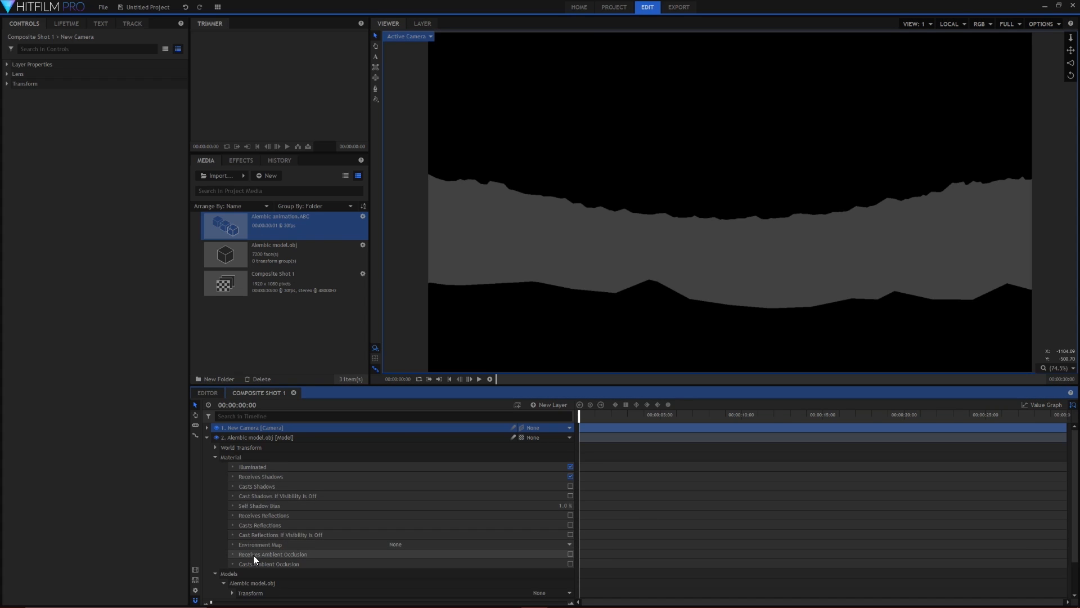
{"action": "mouse_move", "coordinate": [567, 556]}
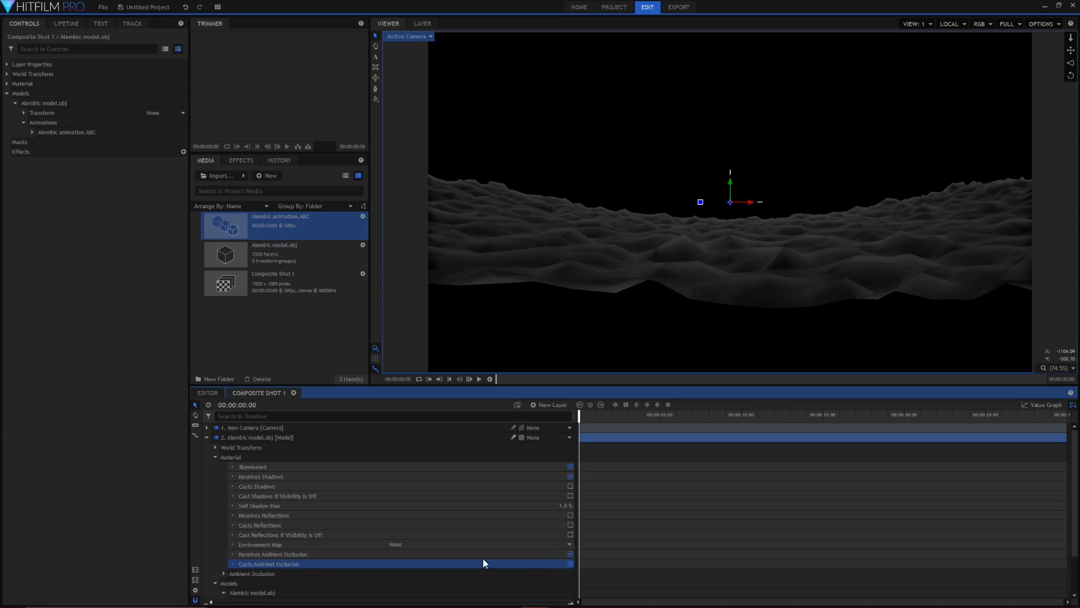
{"action": "scroll", "scroll_direction": "down", "scroll_amount": 3}
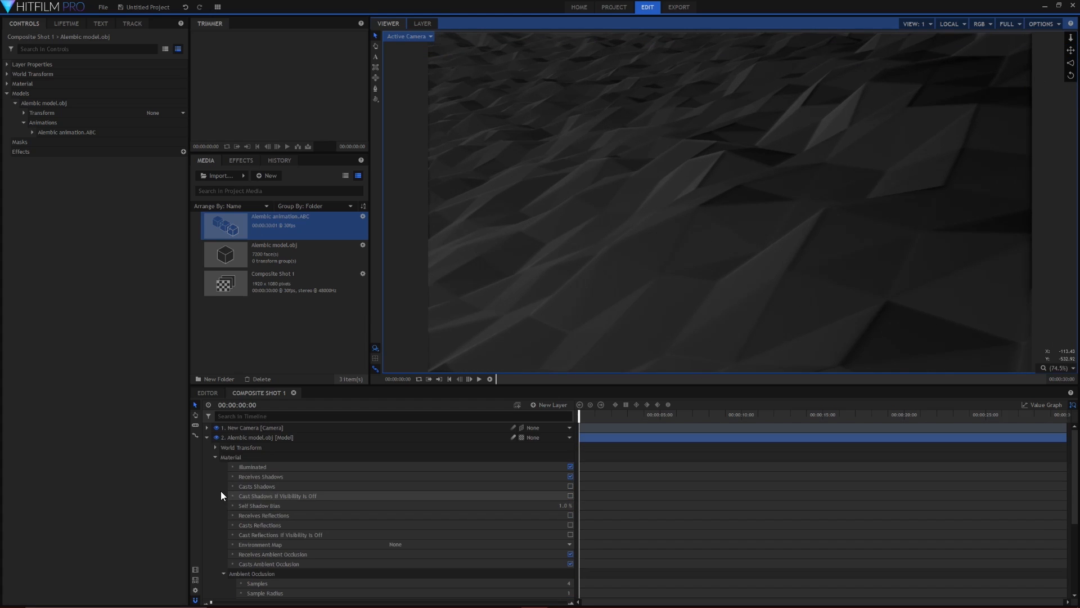
Enable depth of field on the camera with focus distance 500 and 300% blur
{"action": "left_click", "coordinate": [252, 427]}
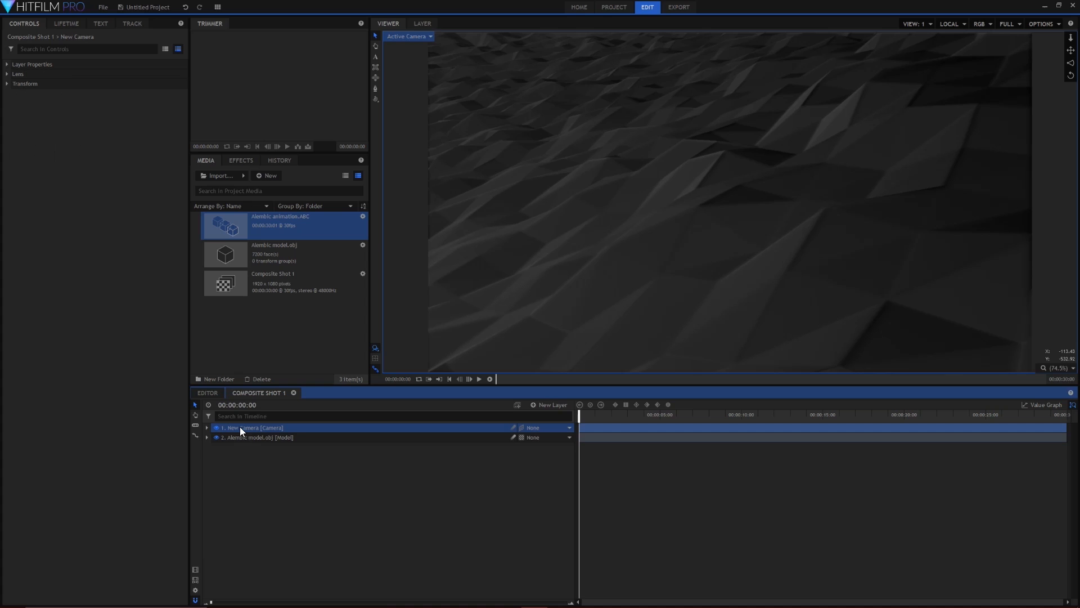
{"action": "left_click", "coordinate": [207, 427]}
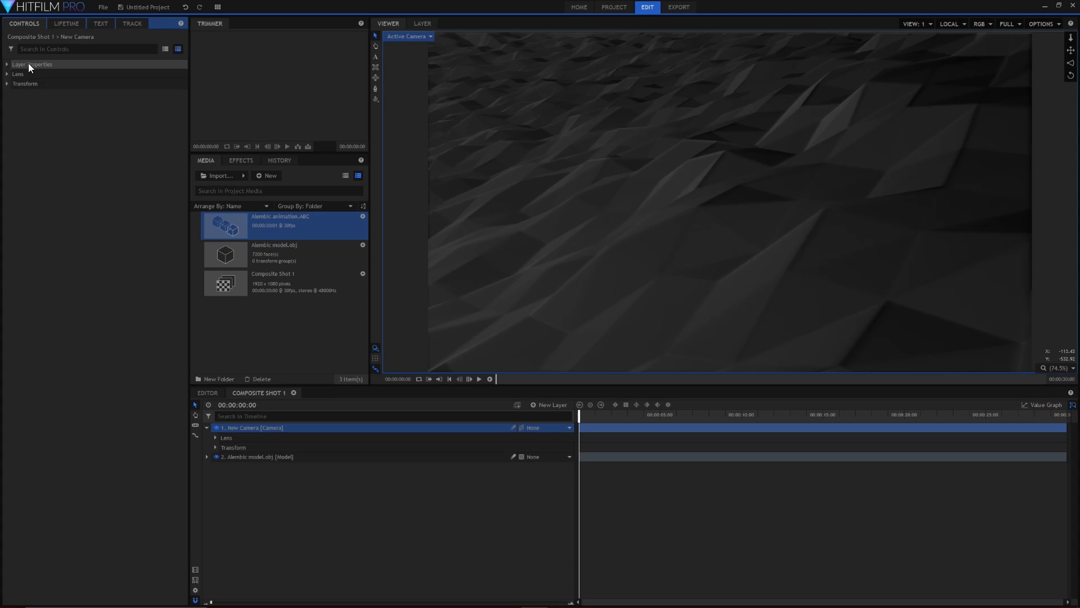
{"action": "left_click", "coordinate": [31, 64]}
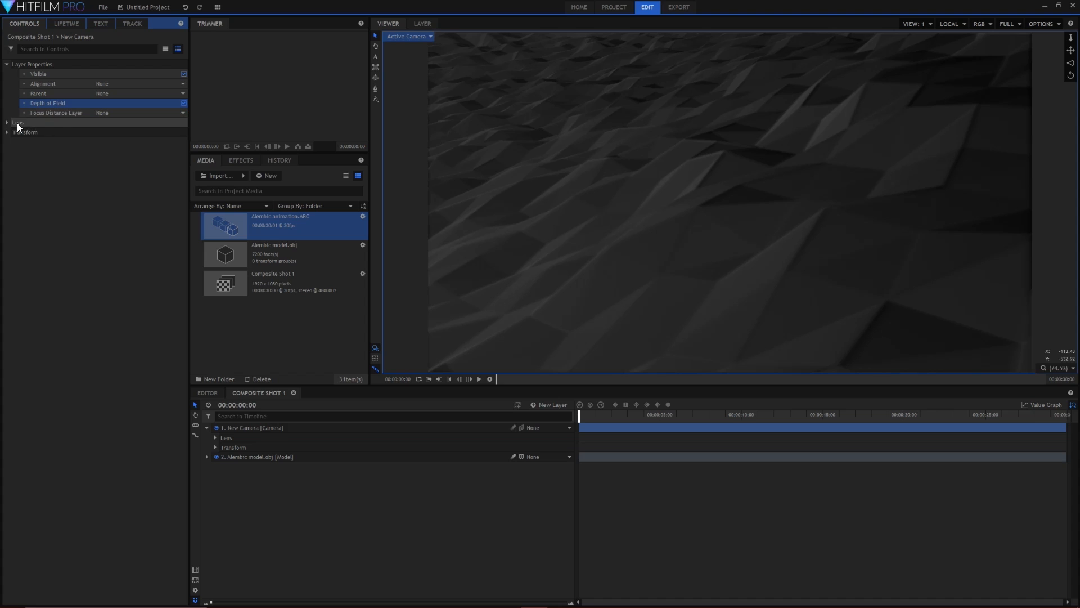
{"action": "left_click", "coordinate": [7, 123]}
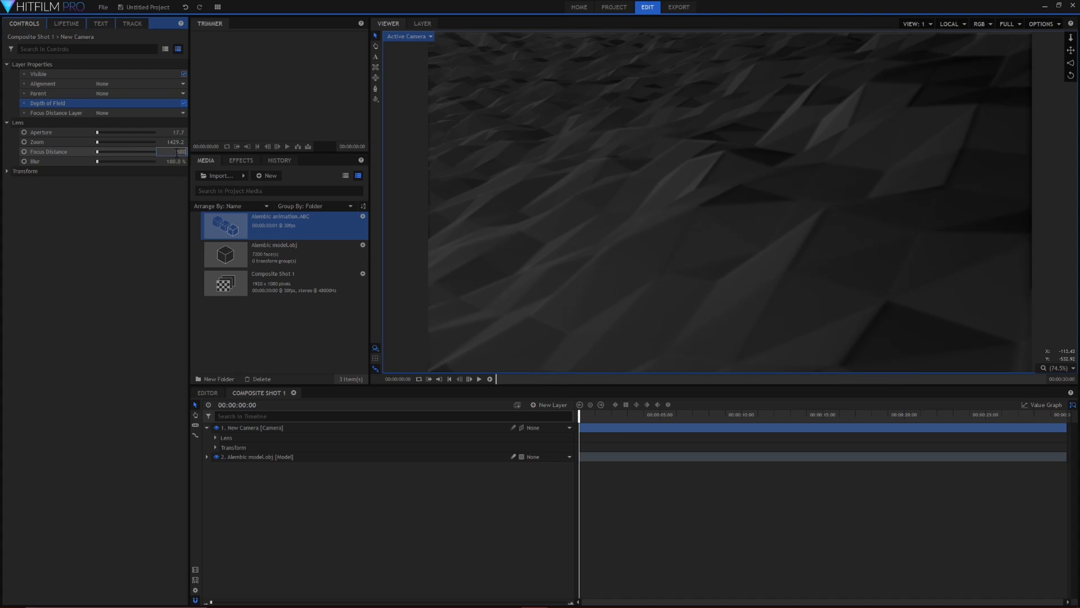
{"action": "left_click", "coordinate": [172, 151]}
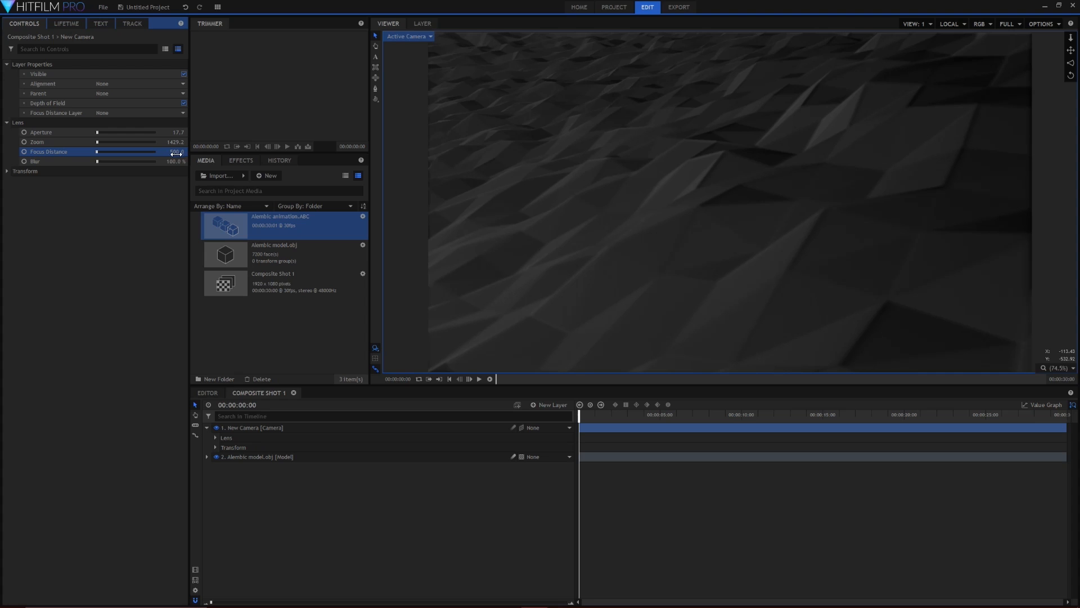
{"action": "left_click", "coordinate": [176, 161]}
{"action": "type", "text": "300"}
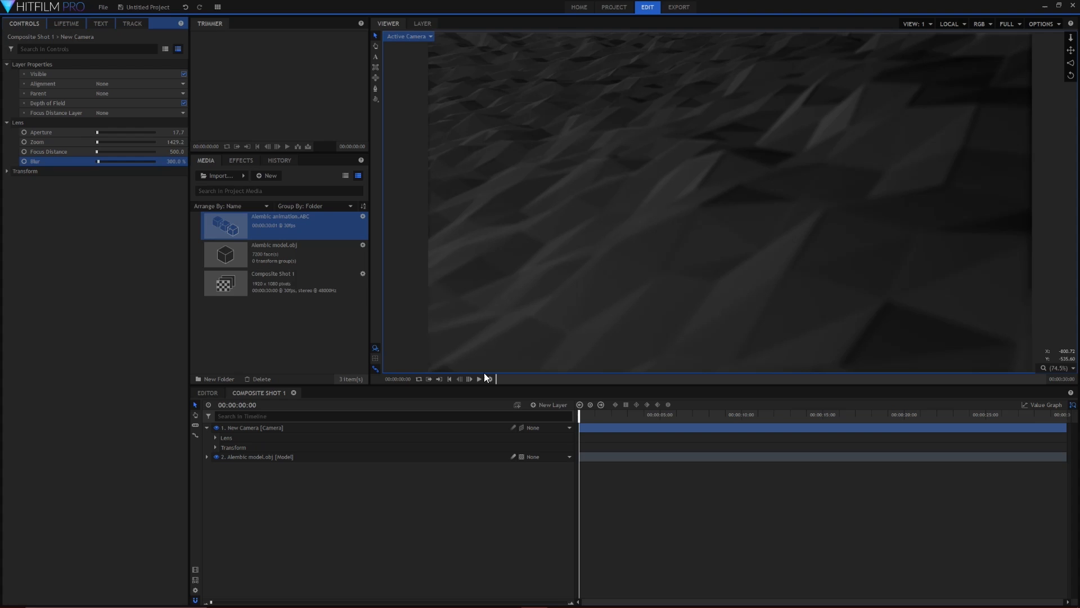
{"action": "left_click", "coordinate": [552, 404]}
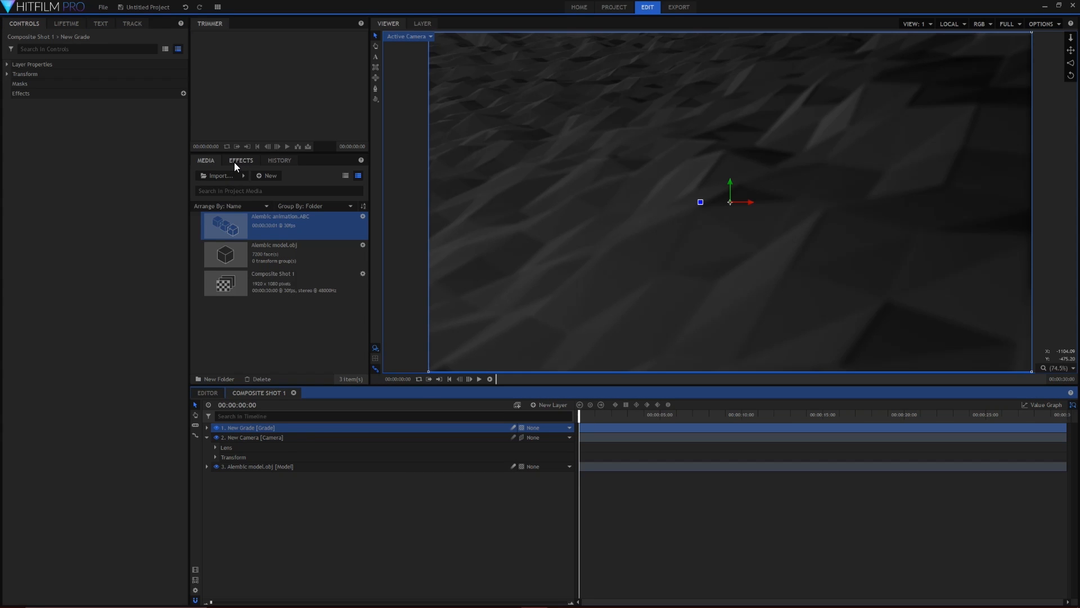
Apply 4-Point Color Gradient to the grade layer, blended Softlight at 70% opacity
{"action": "left_click", "coordinate": [240, 159]}
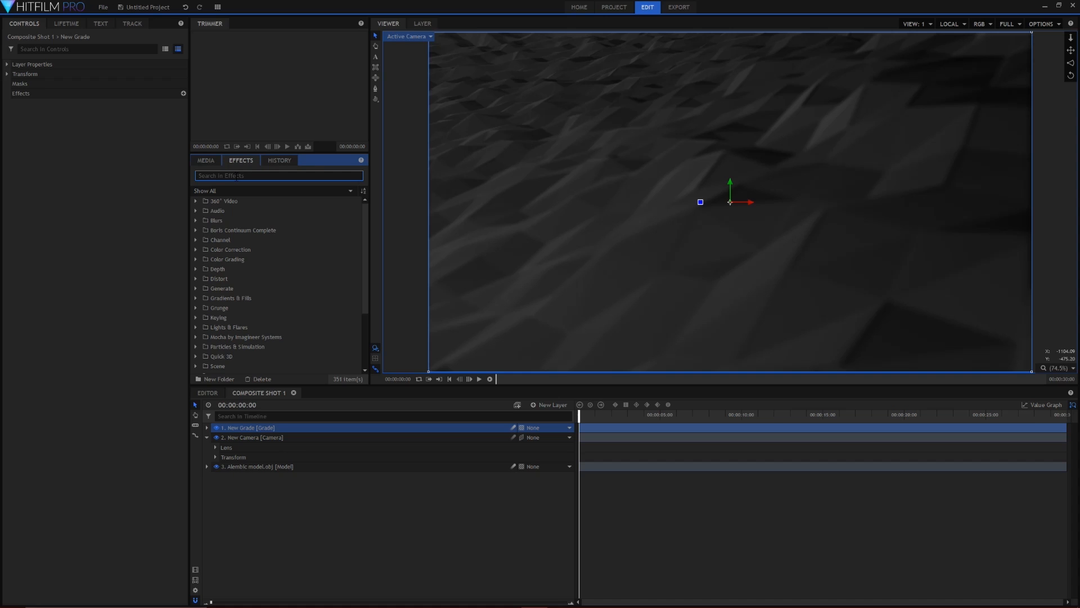
{"action": "type", "text": "4"}
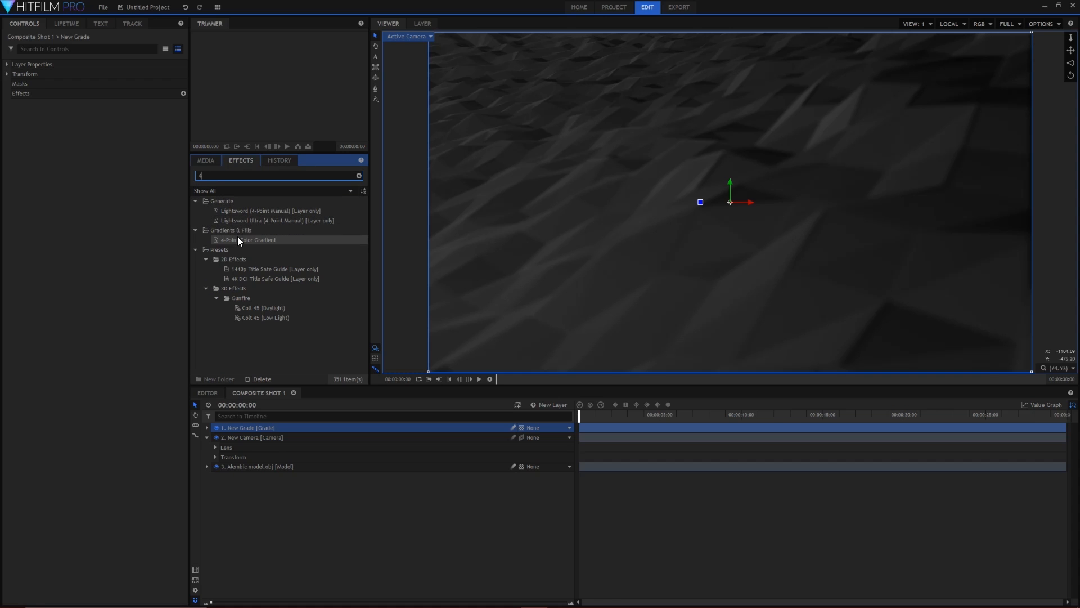
{"action": "left_click", "coordinate": [248, 239]}
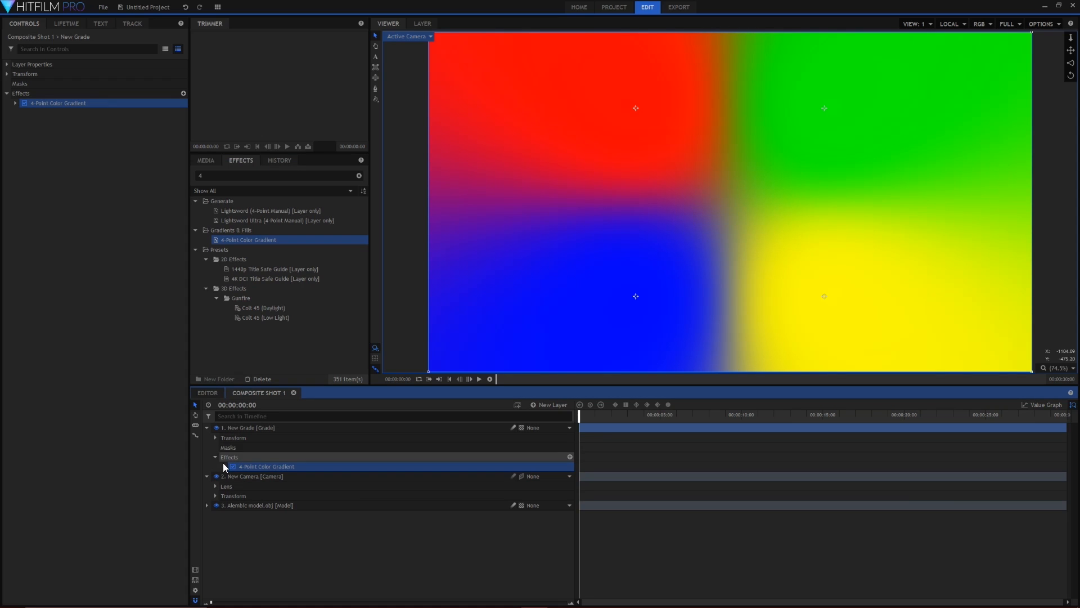
{"action": "left_click", "coordinate": [223, 467]}
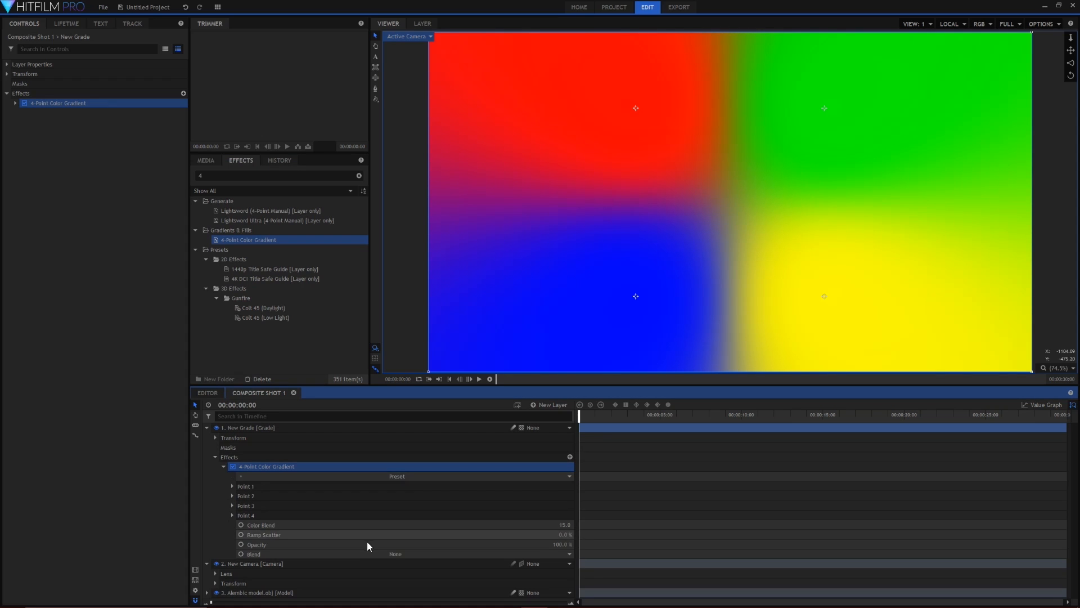
{"action": "left_click", "coordinate": [395, 553]}
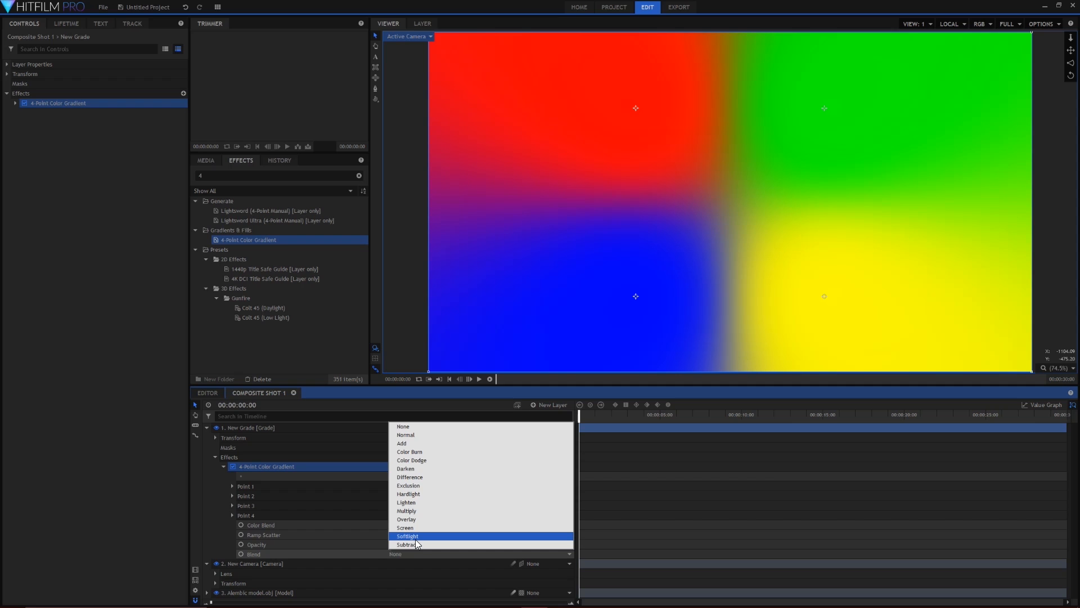
{"action": "left_click", "coordinate": [407, 536]}
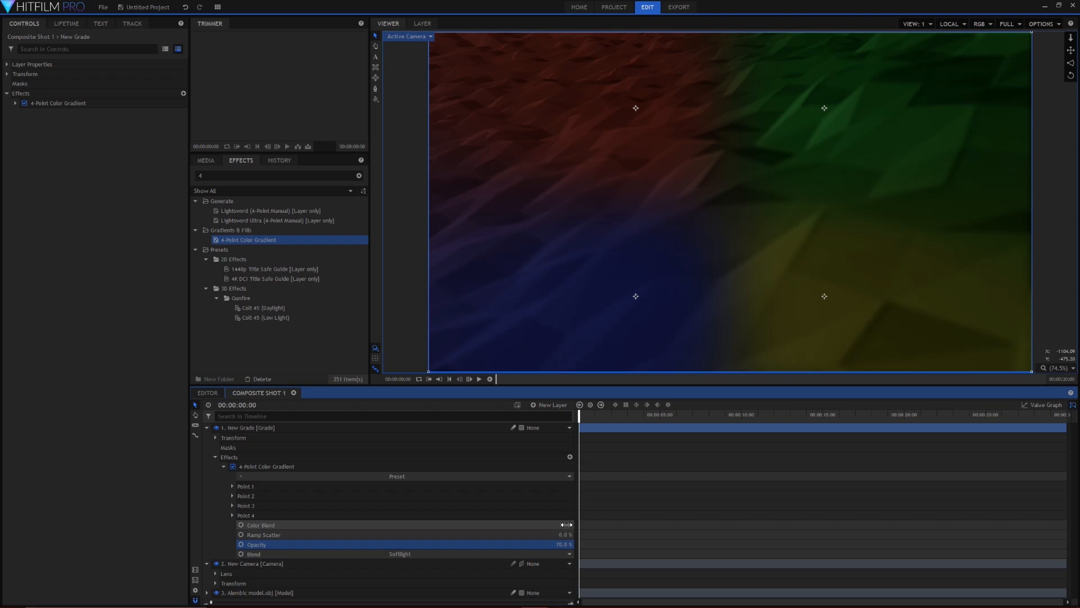
{"action": "left_click", "coordinate": [261, 525]}
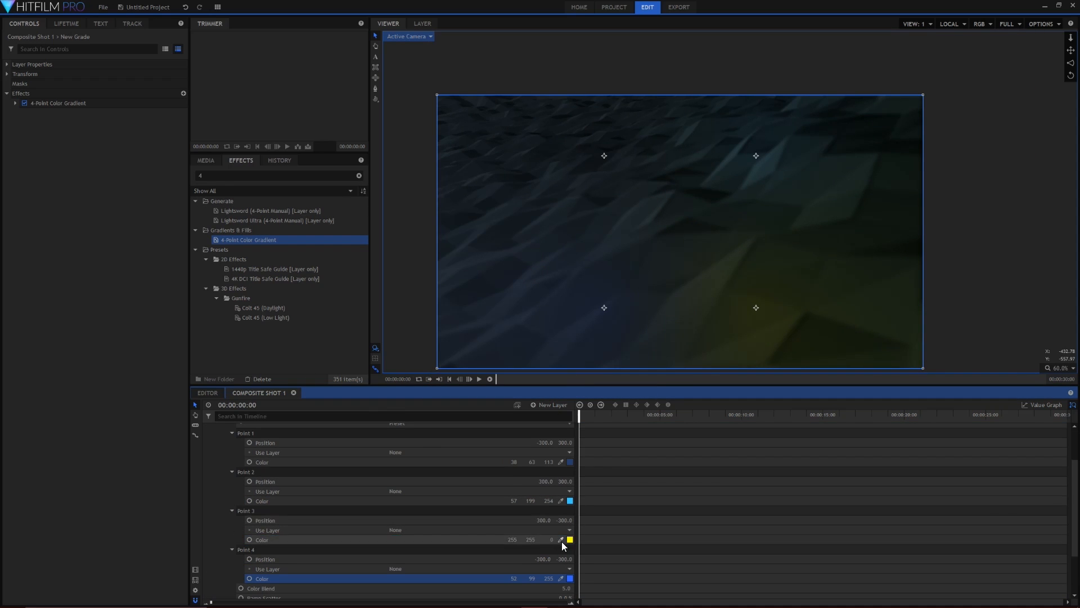
Search 'glow' and apply the Glow effect to the grade layer
{"action": "type", "text": "glow"}
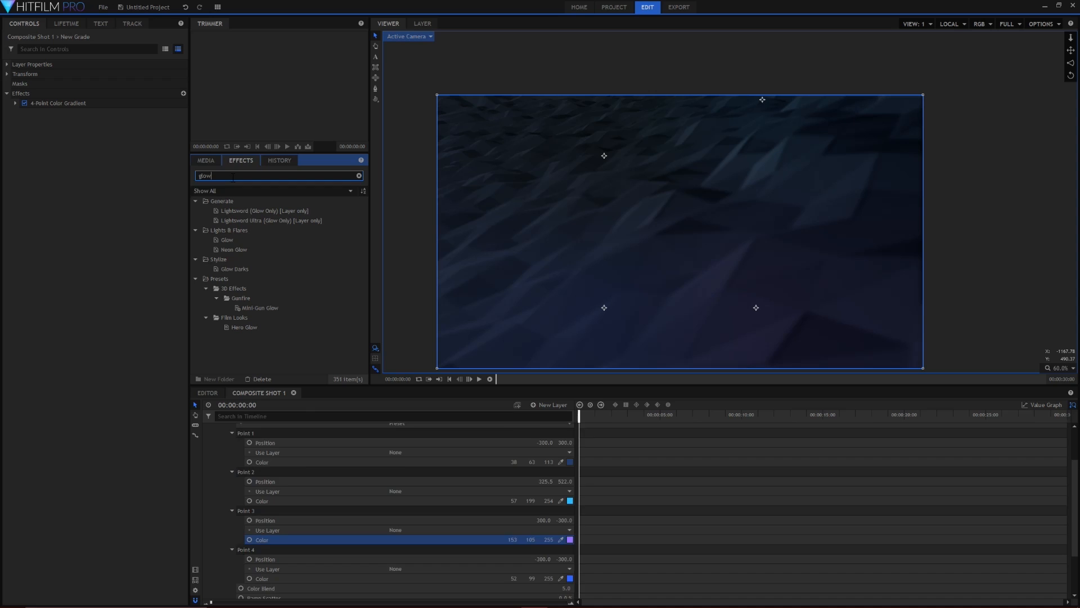
{"action": "double_click", "coordinate": [227, 239]}
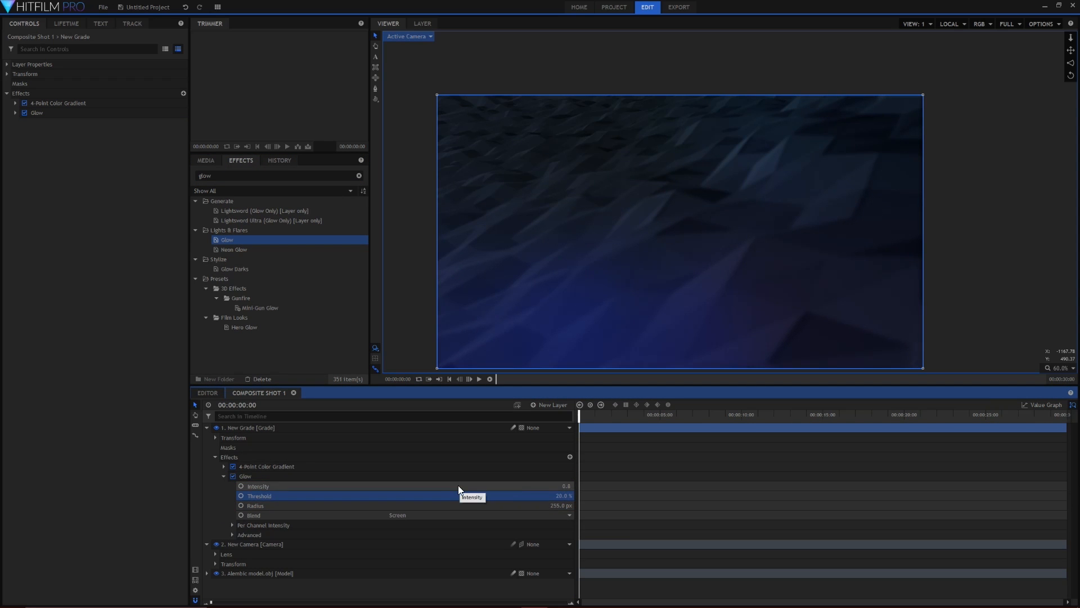